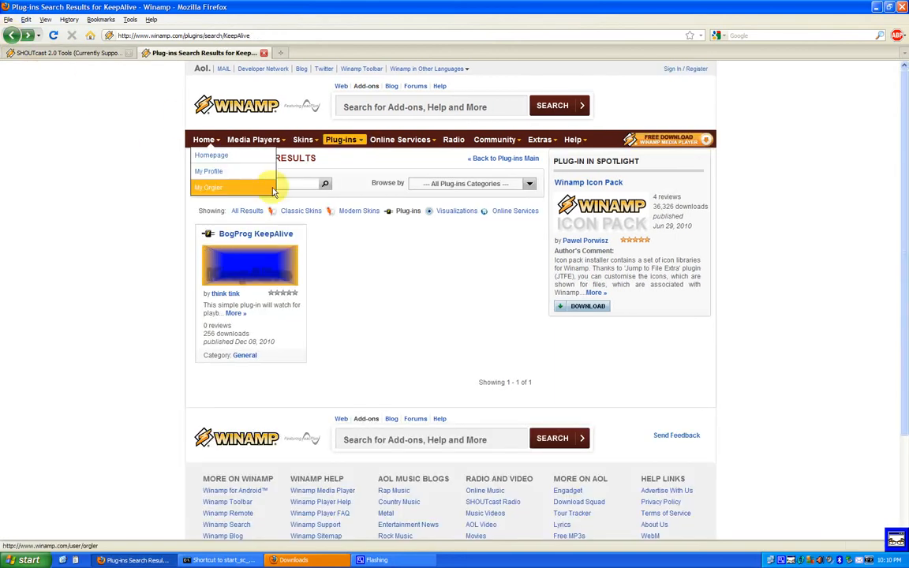
Step: Search the add-ons site for 'LiveWire' and save the BogProg LiveWire 1.4 installer
click(260, 183)
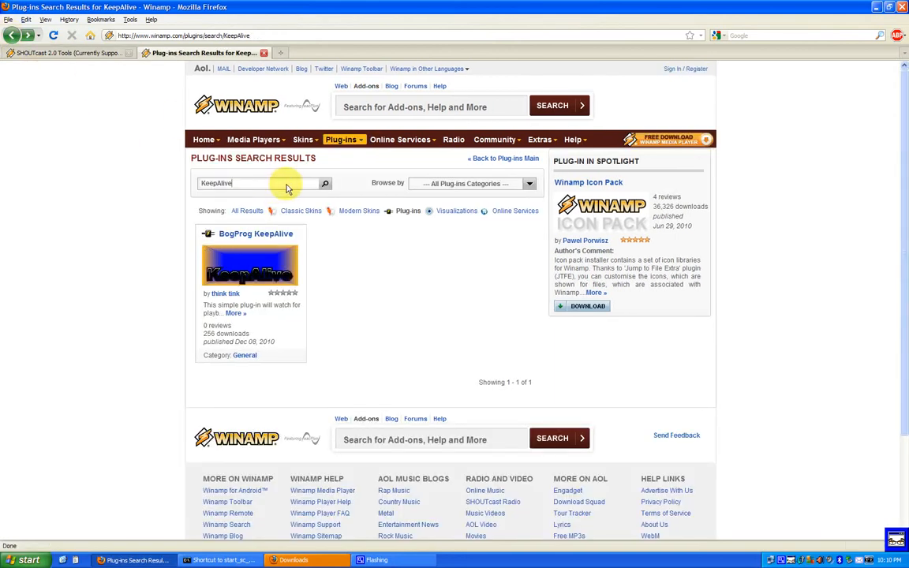
text(LiveWire)
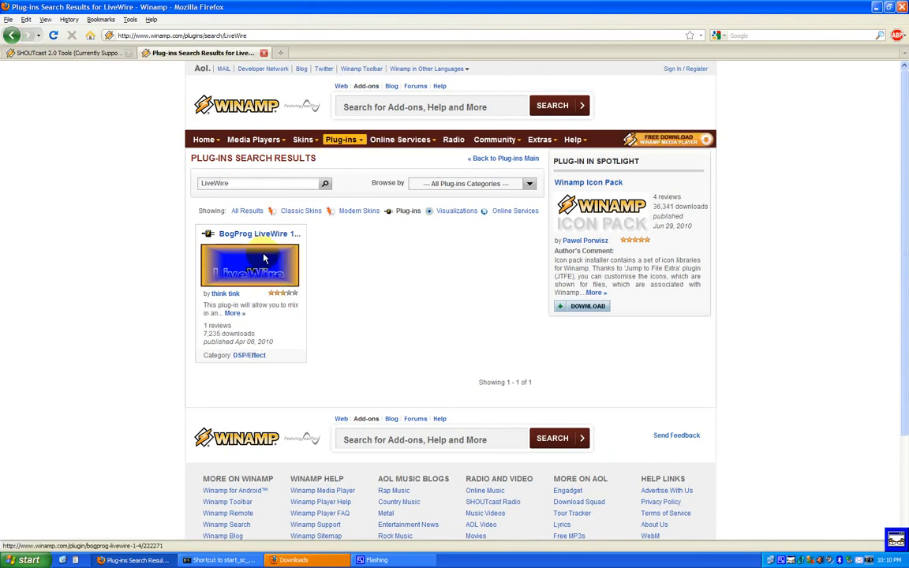
click(260, 233)
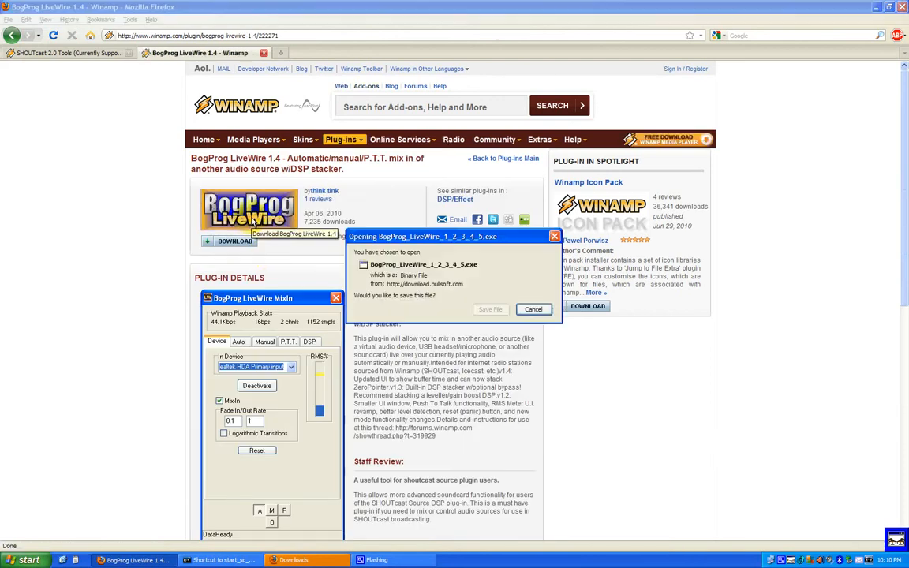
click(490, 309)
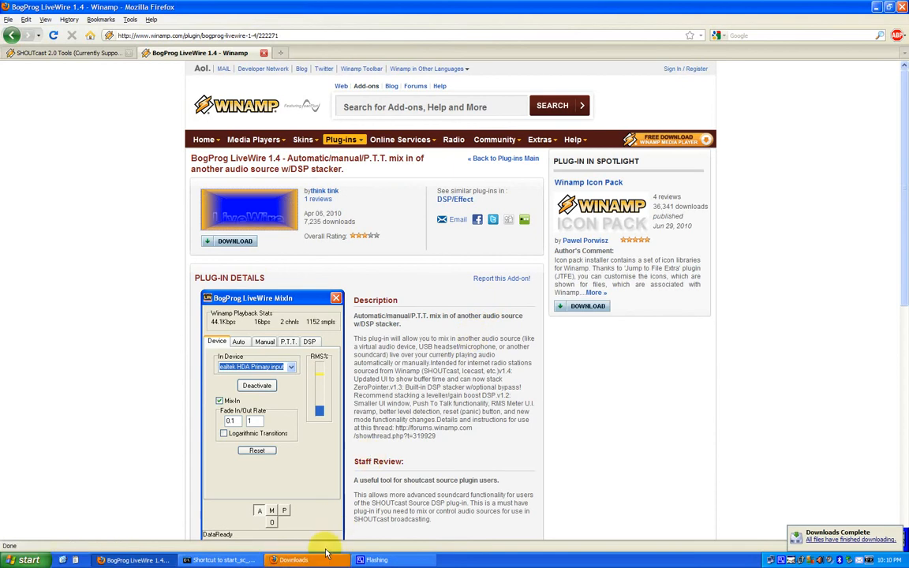
Step: Run the LoudMax installer from the downloads list and finish its setup
click(292, 560)
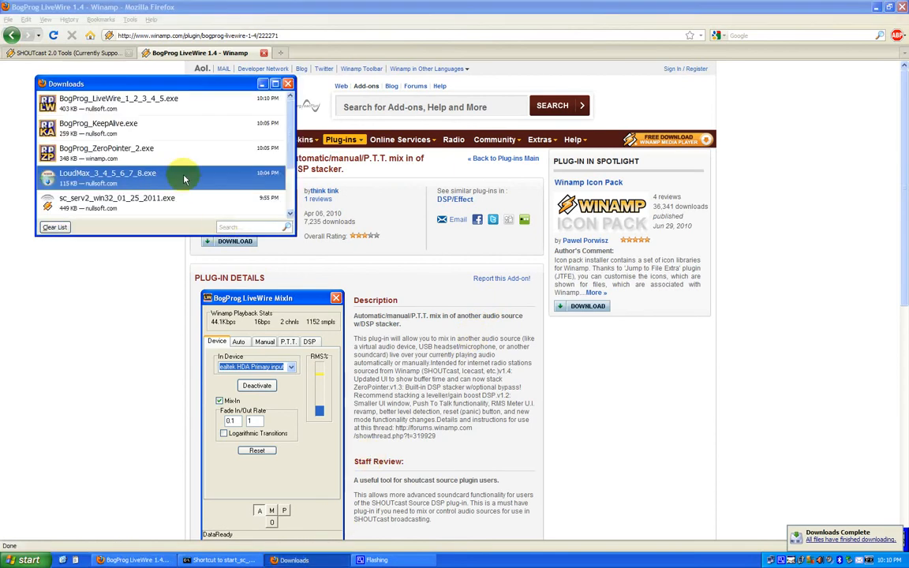
right_click(107, 177)
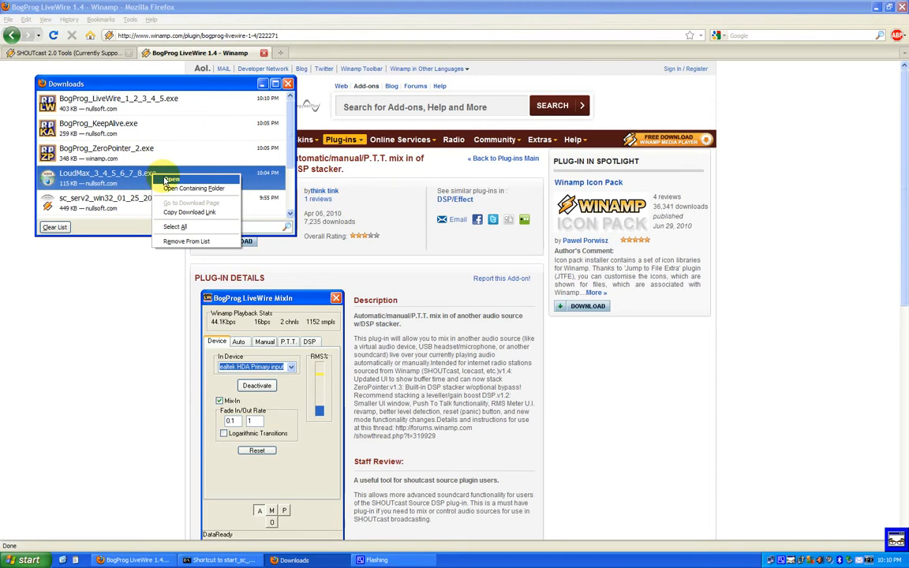
click(171, 180)
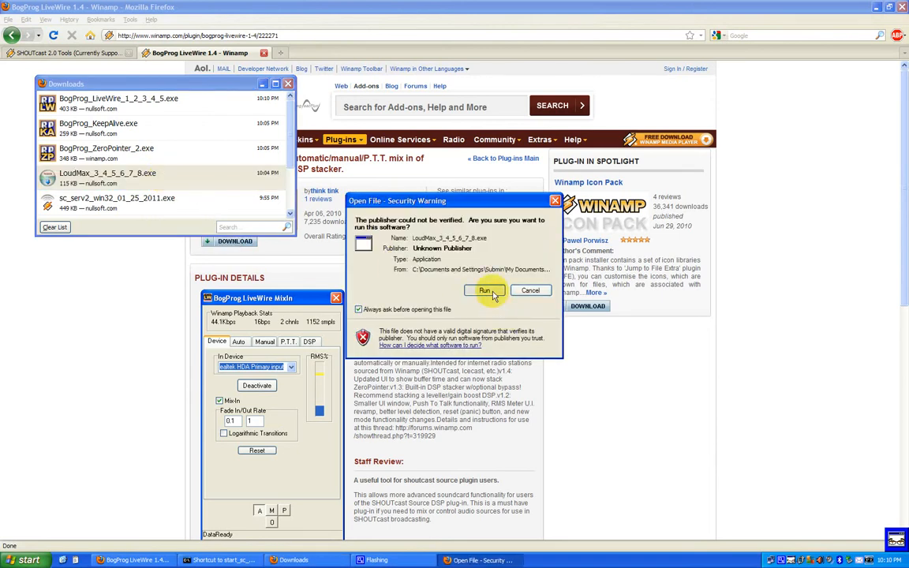
click(484, 291)
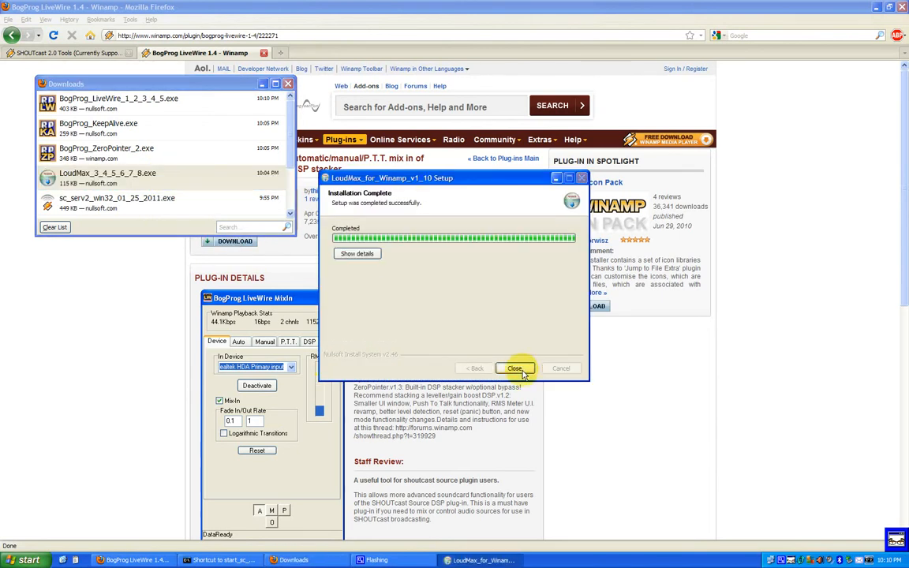
click(513, 369)
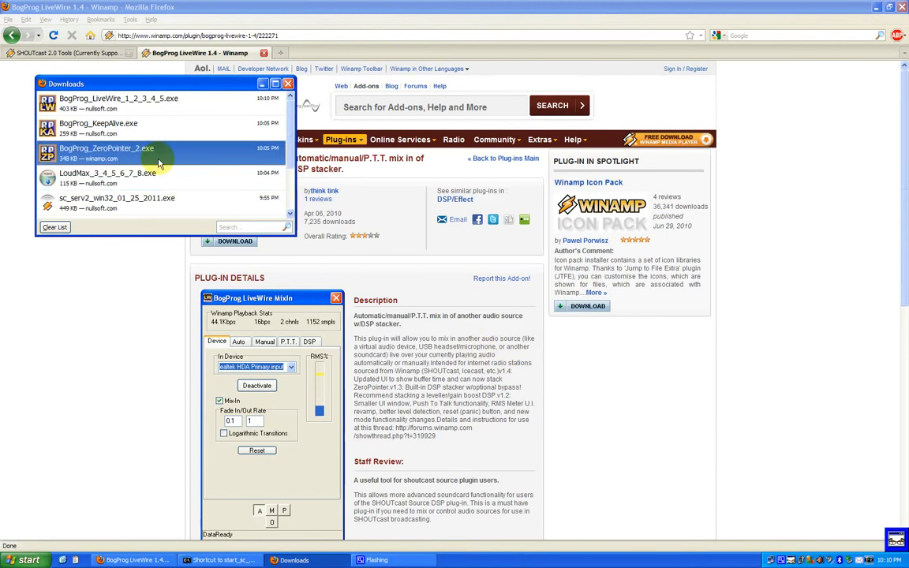
Step: Run the ZeroPointer and KeepAlive installers into the Winamp folder
double_click(107, 153)
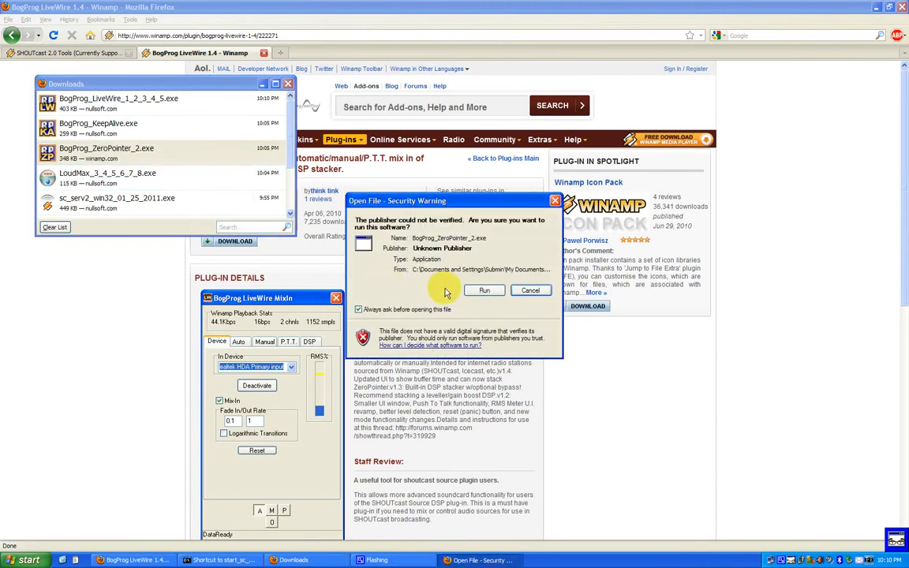
click(484, 291)
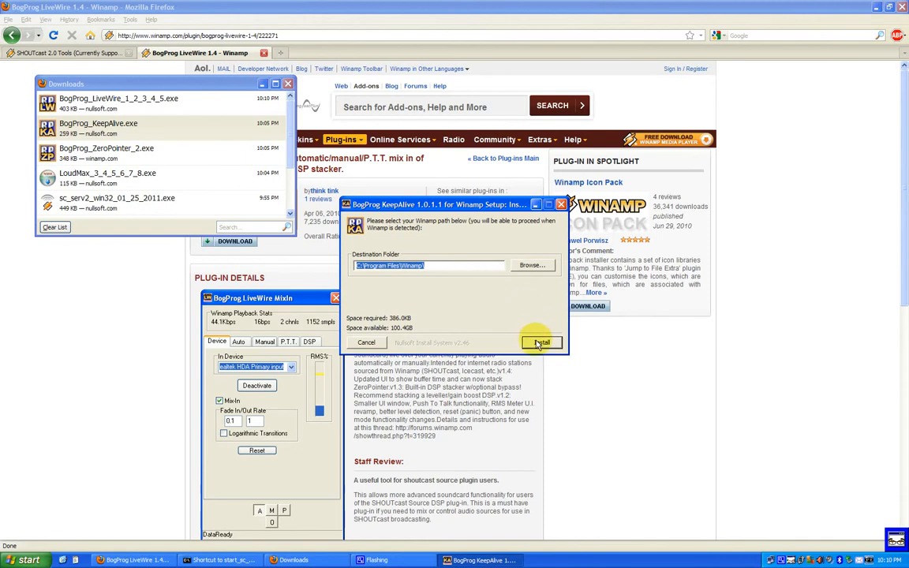
click(540, 342)
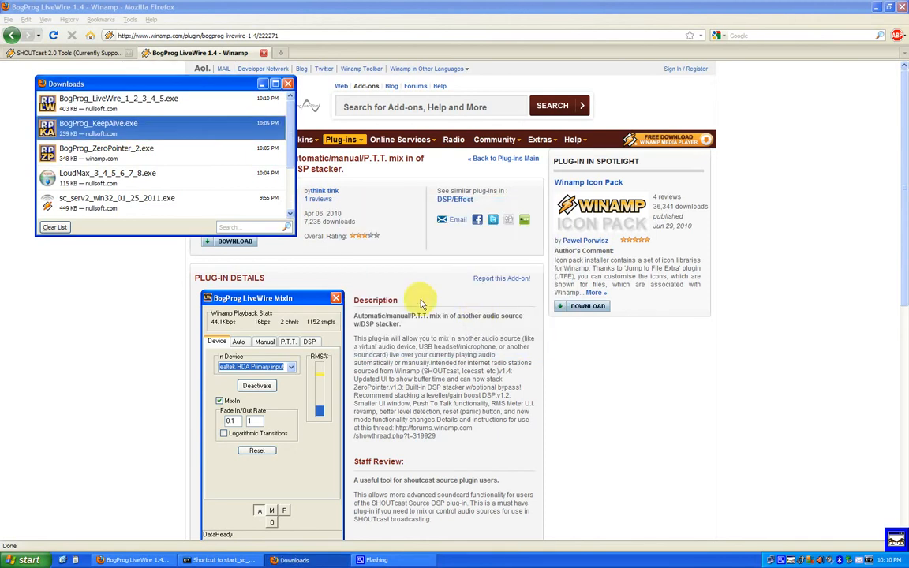
Step: Install LiveWire into the Winamp folder and close the downloads list
right_click(118, 98)
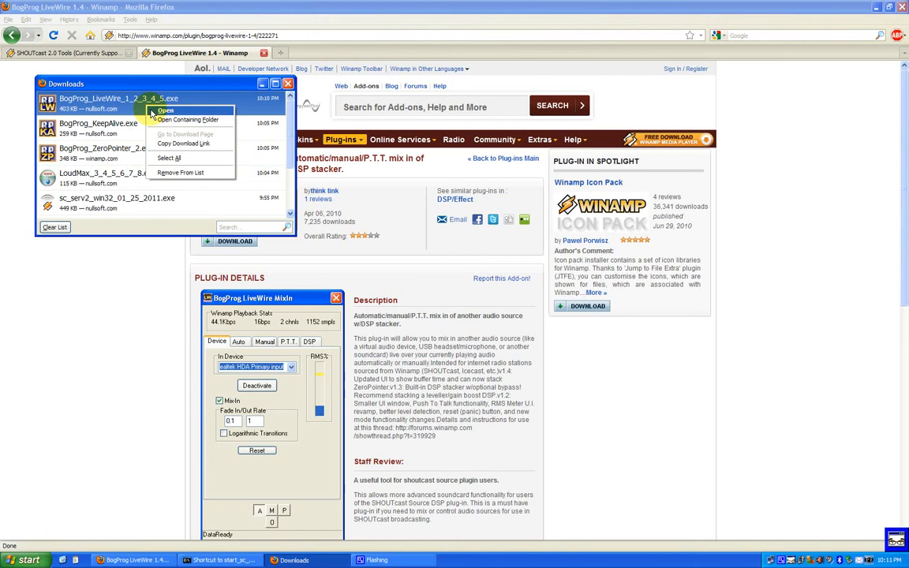
click(166, 110)
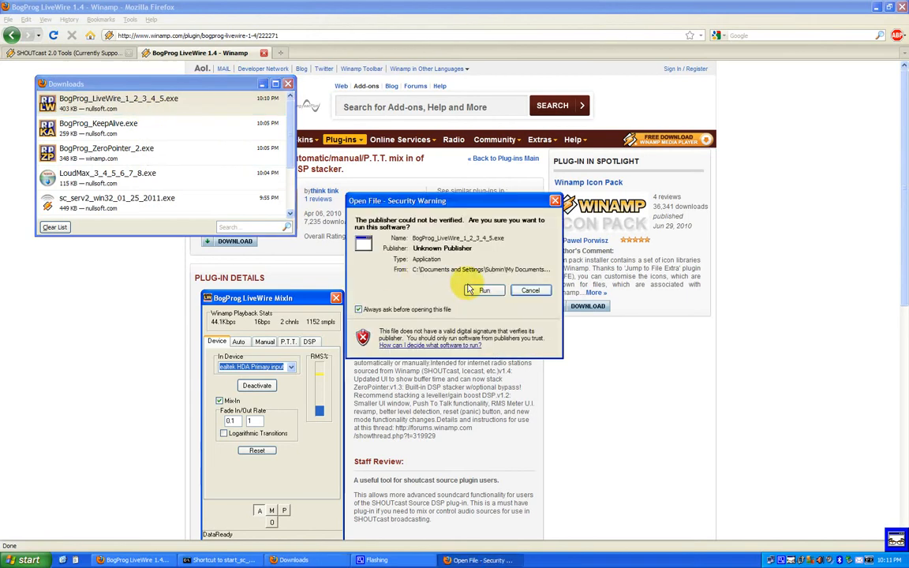
click(484, 290)
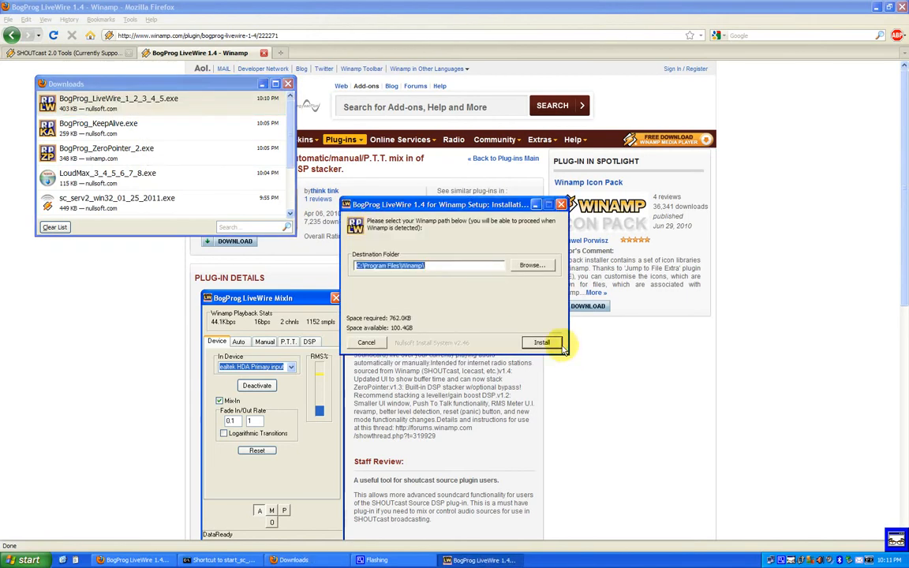
click(541, 342)
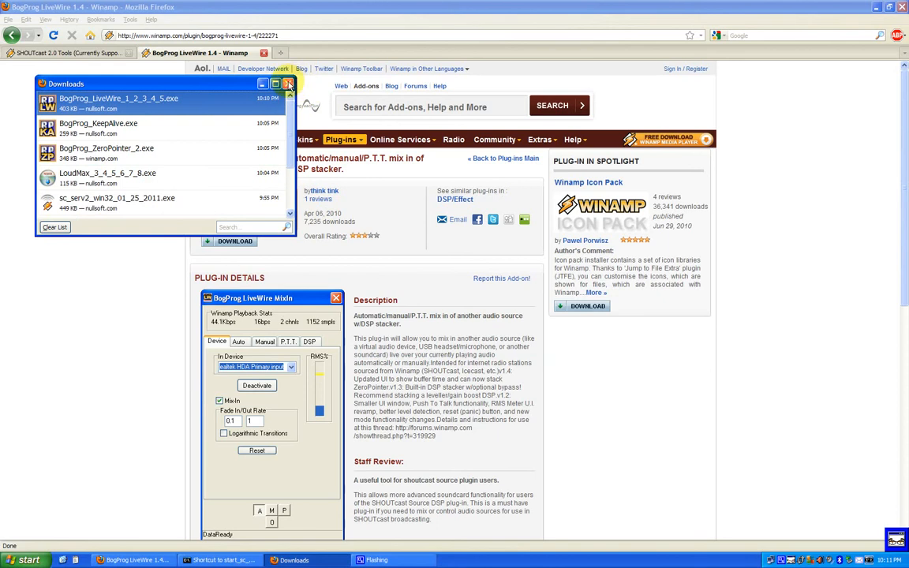
click(288, 83)
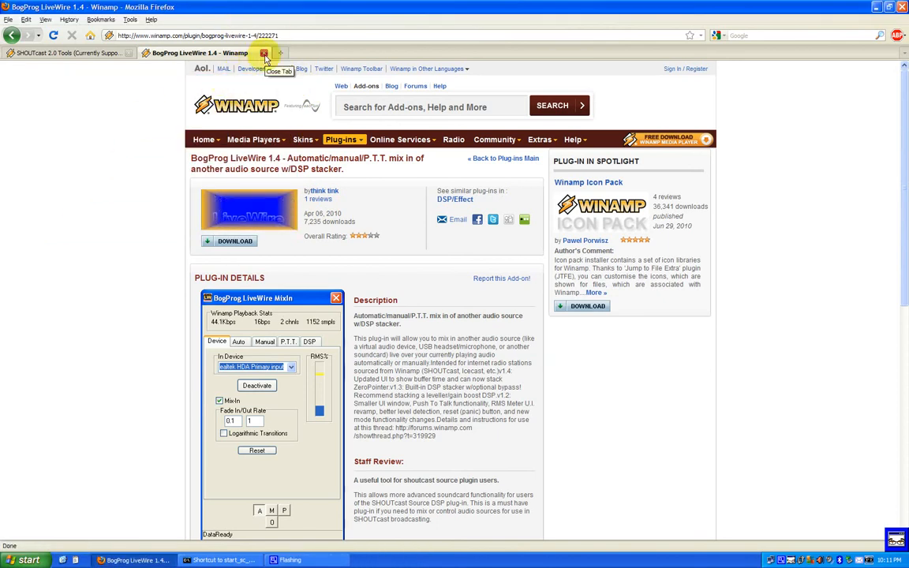
Step: Close the LiveWire plug-in page and launch Winamp from its desktop shortcut
click(264, 52)
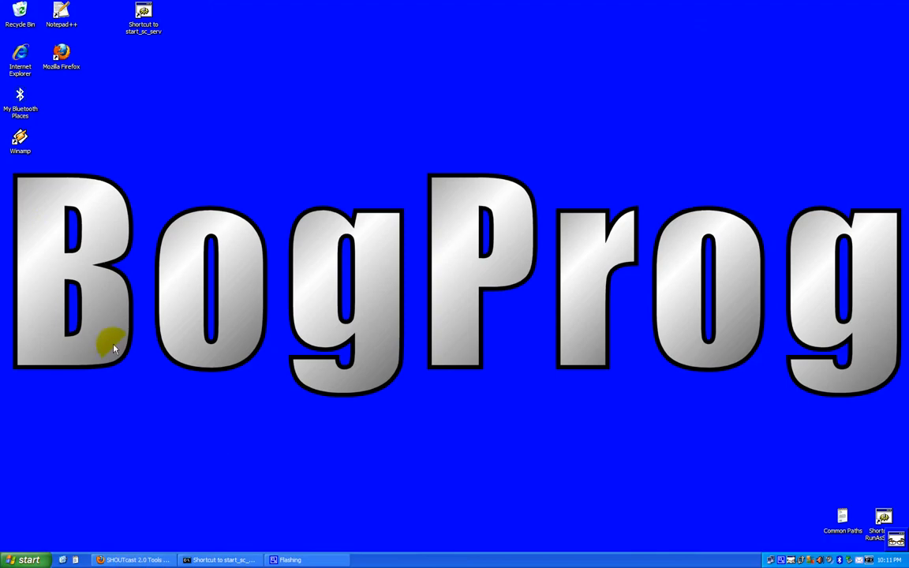
right_click(19, 140)
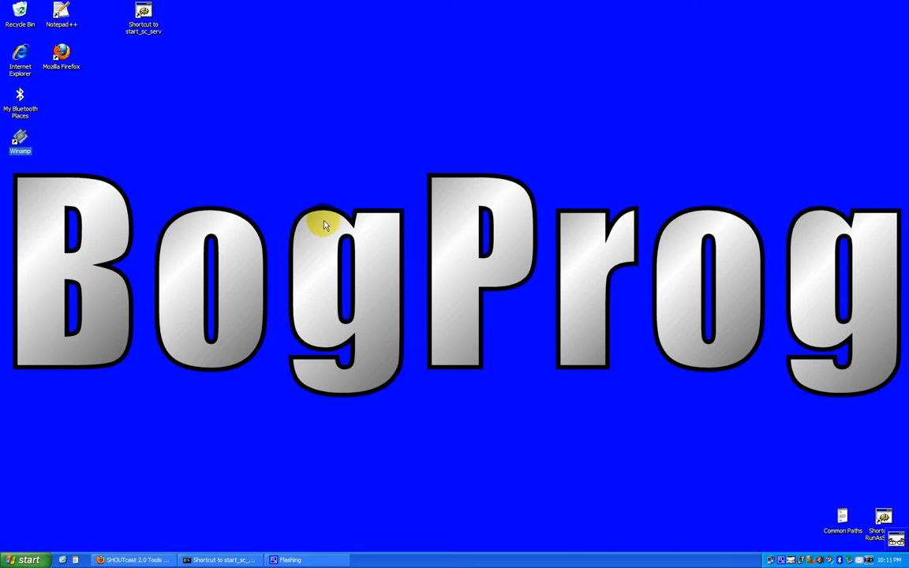
double_click(20, 142)
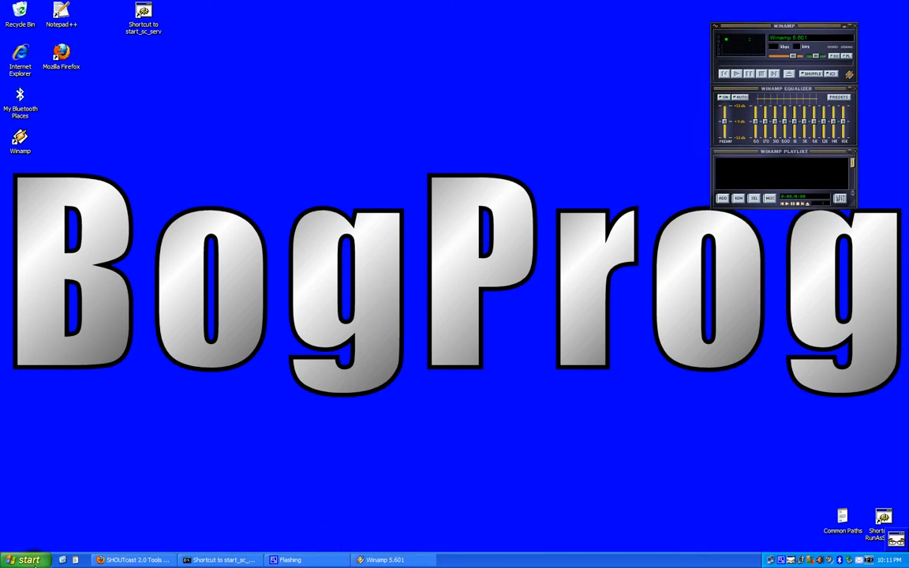
Step: Add music from My Documents to the playlist and play the first track, Tetris Remix
click(26, 559)
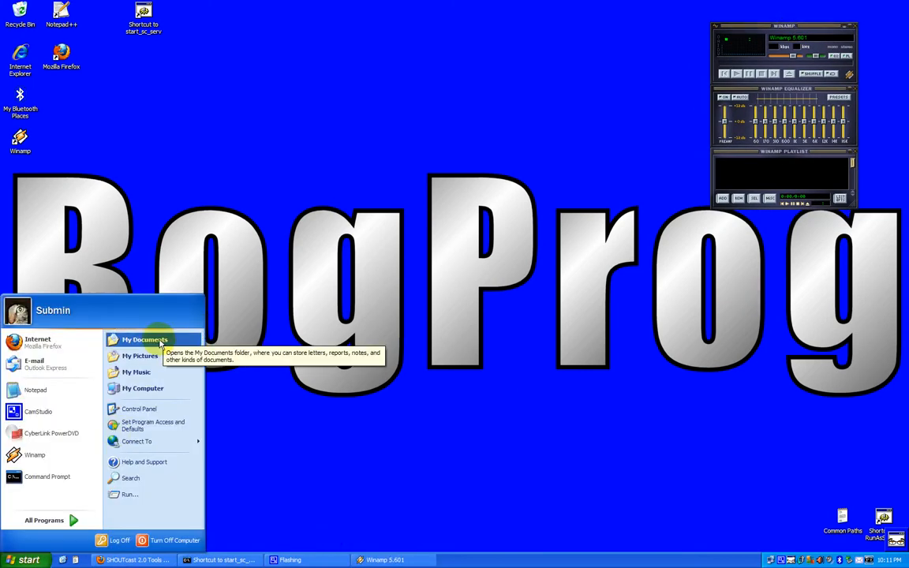
click(144, 339)
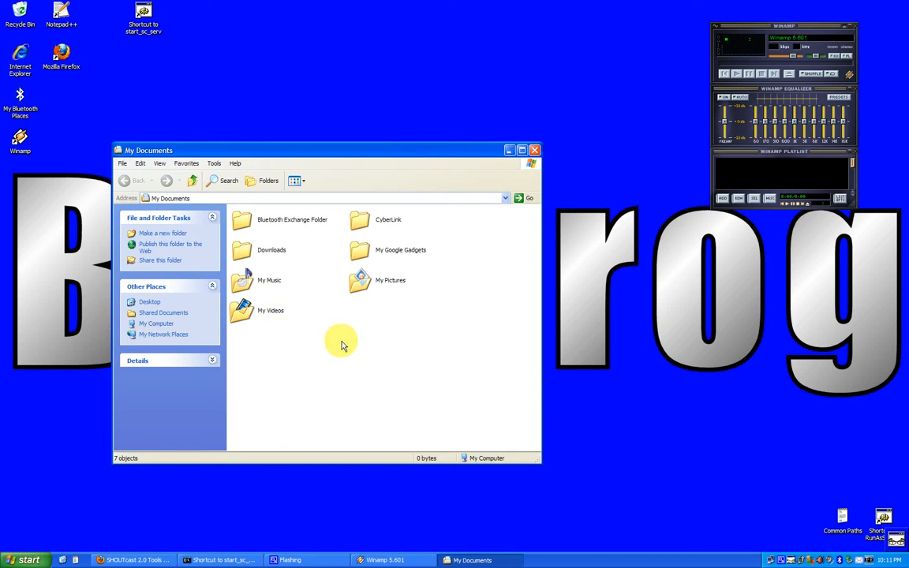
click(269, 280)
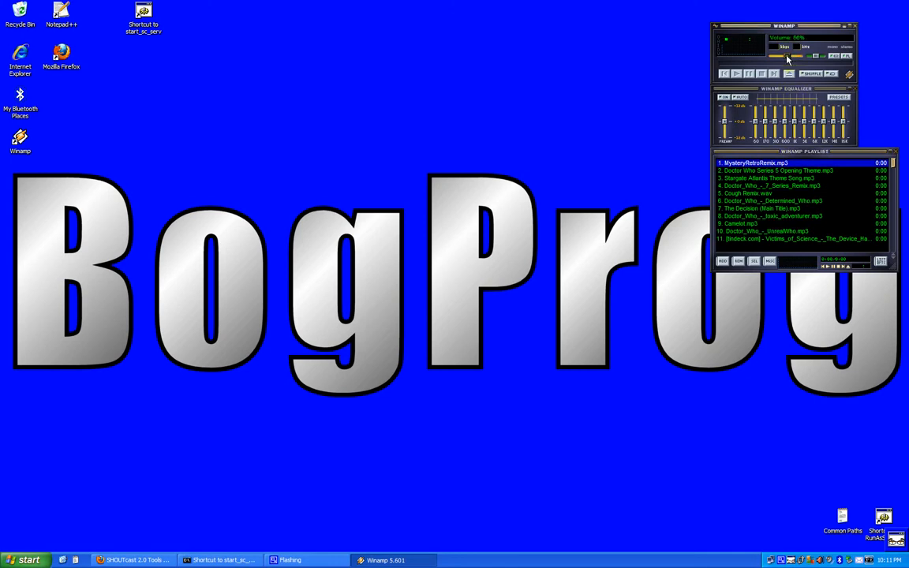
double_click(753, 163)
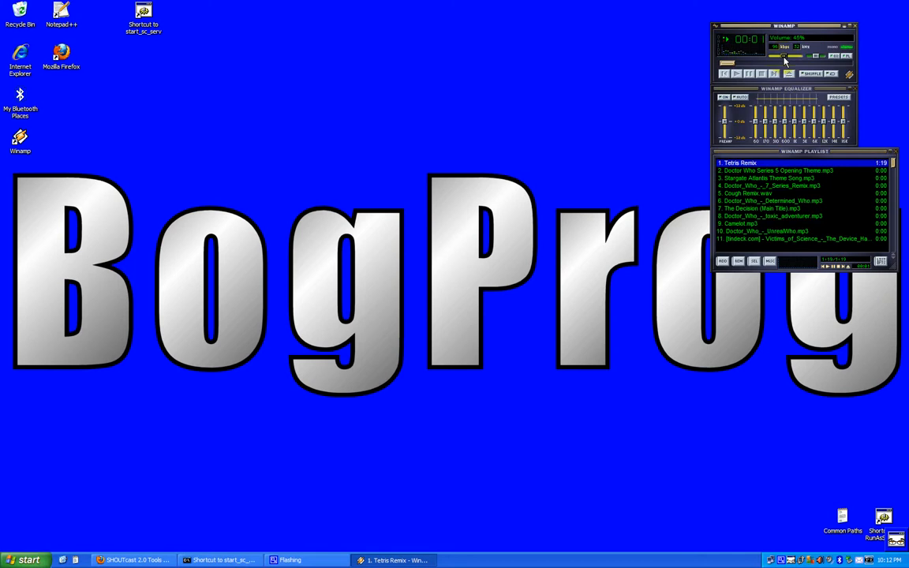
click(735, 73)
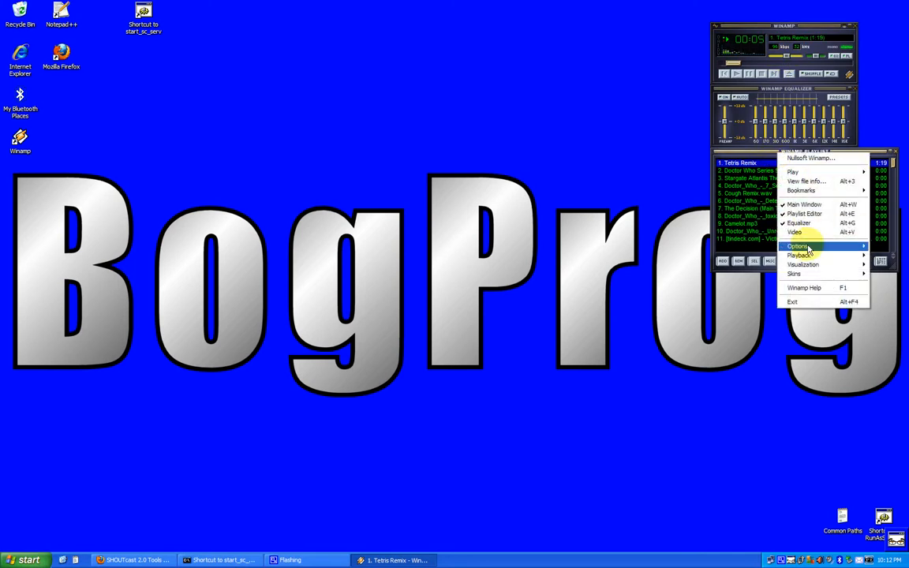
mouse_move(797, 245)
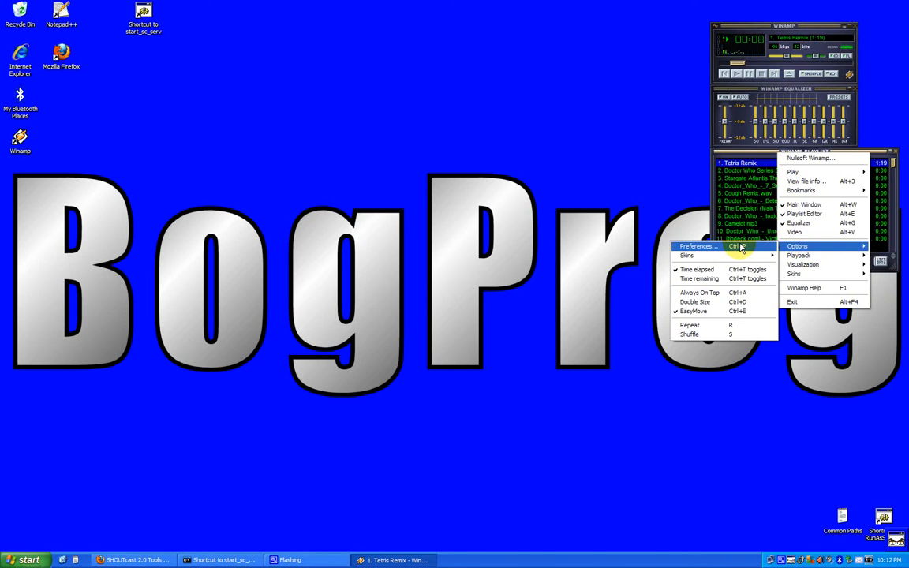
Step: In Preferences' DSP/Effect section, select BogProg LiveWire as the active plug-in
click(698, 245)
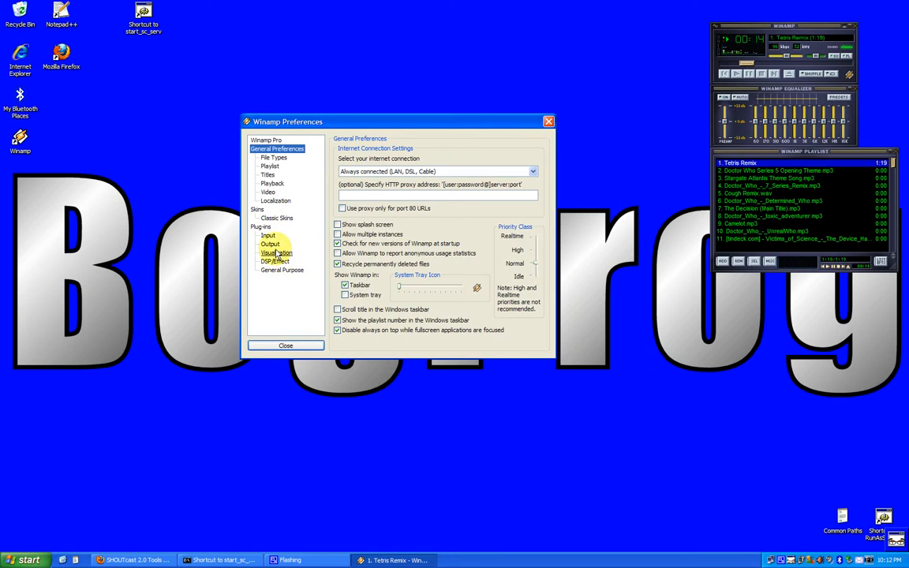
click(274, 261)
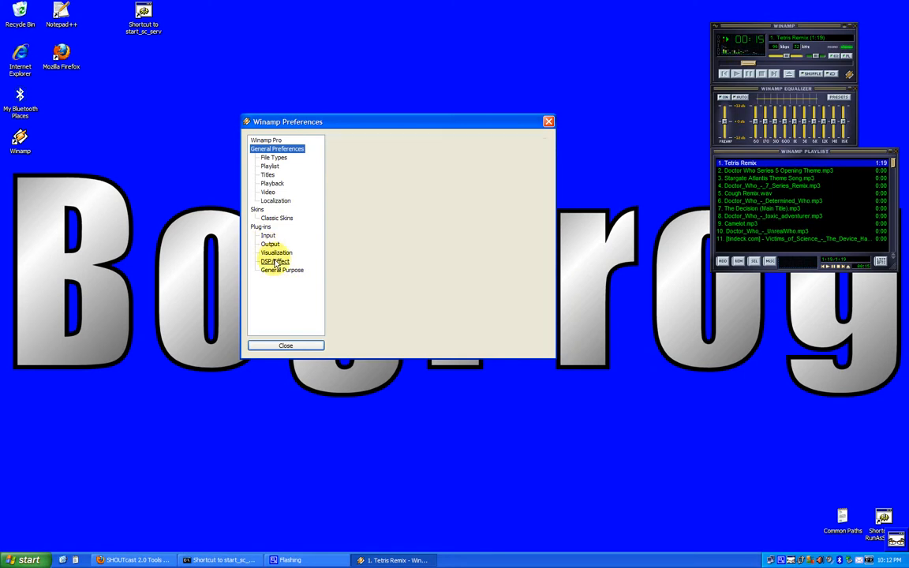
click(275, 261)
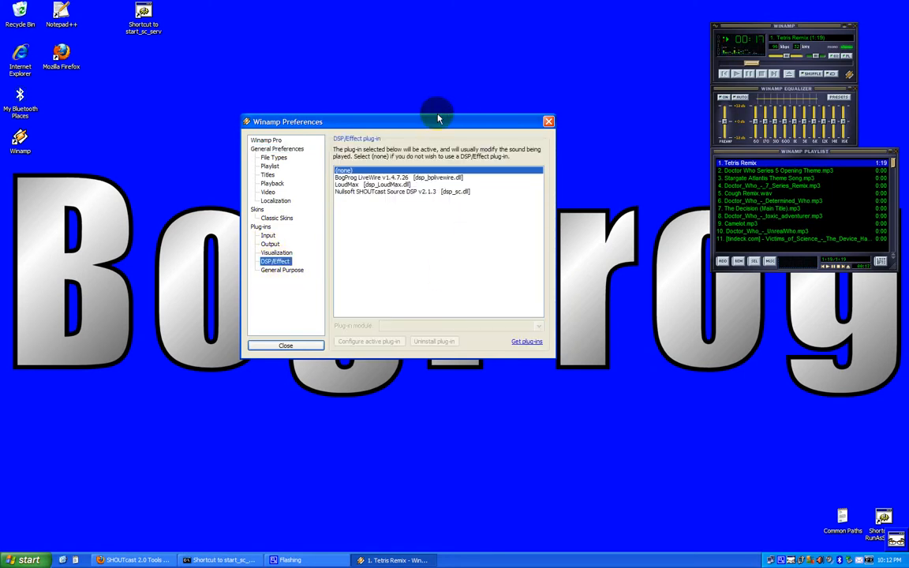
drag(439, 121, 509, 73)
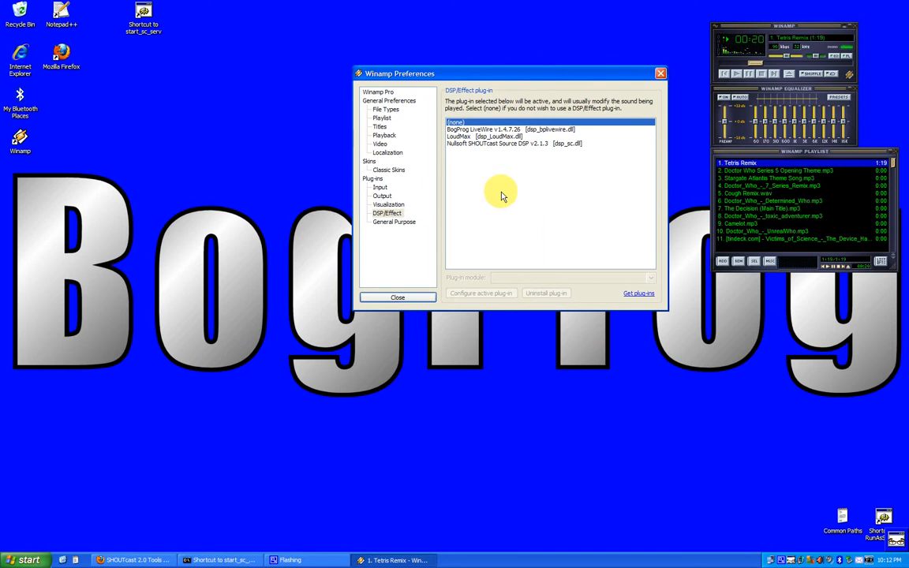
mouse_move(485, 131)
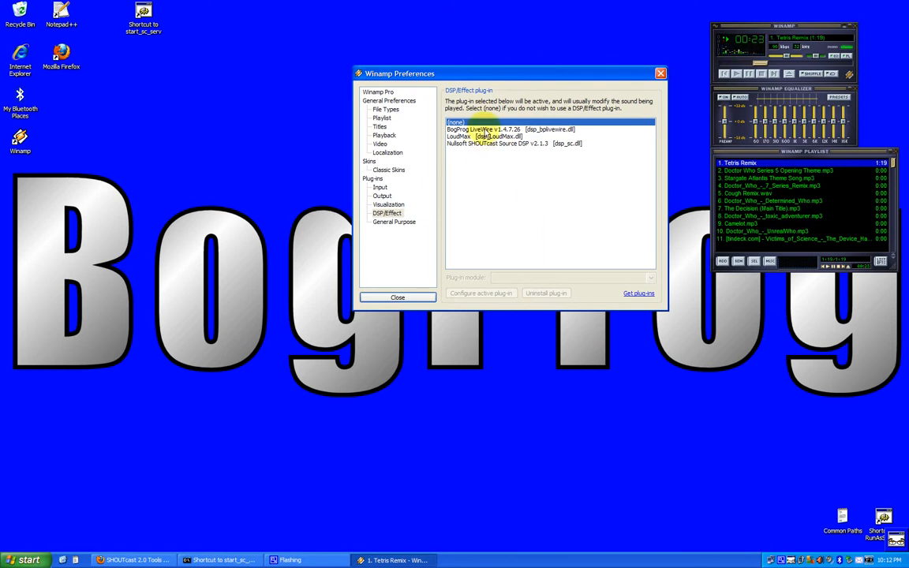
click(487, 129)
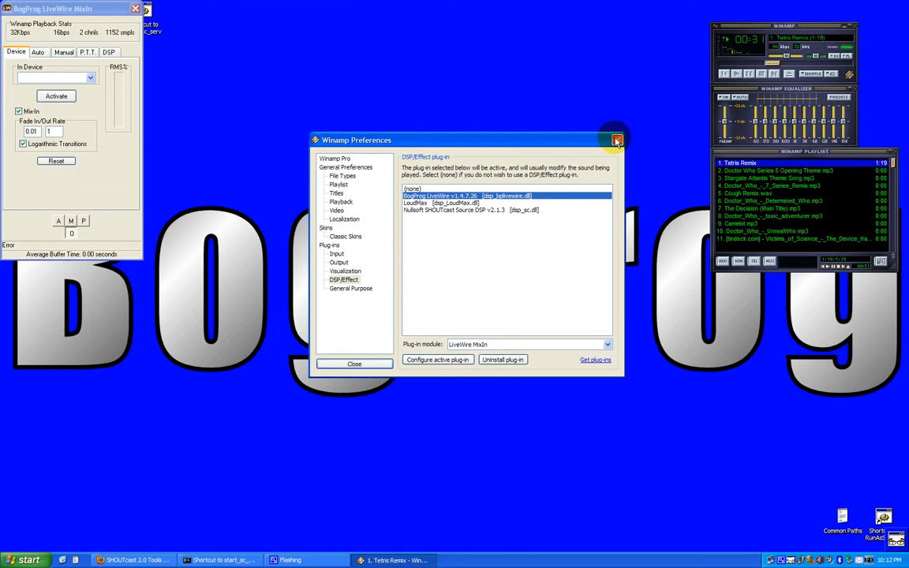
Step: Close Preferences, move the MixIn window beside Winamp, and enable Nullsoft SHOUTcast Source
click(616, 140)
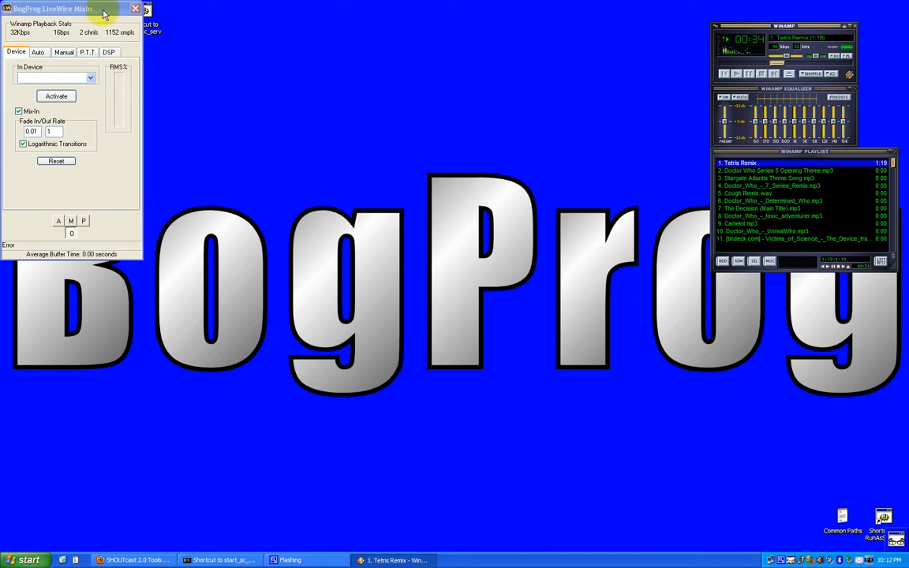
drag(52, 8, 607, 32)
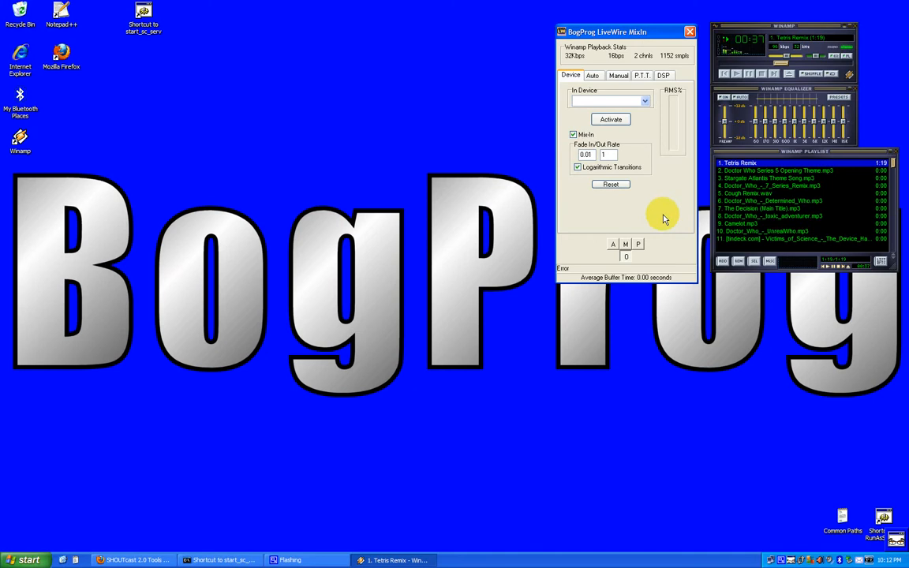
click(663, 75)
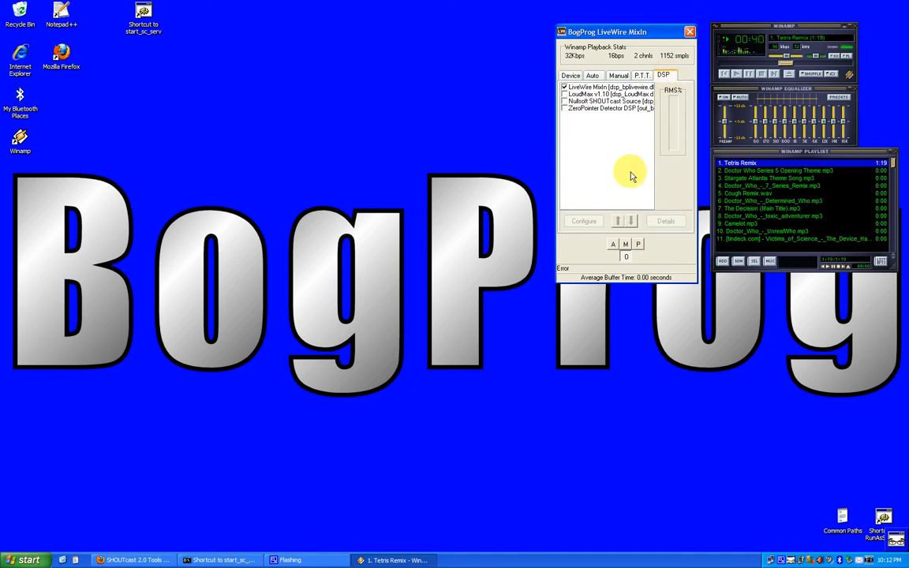
mouse_move(591, 136)
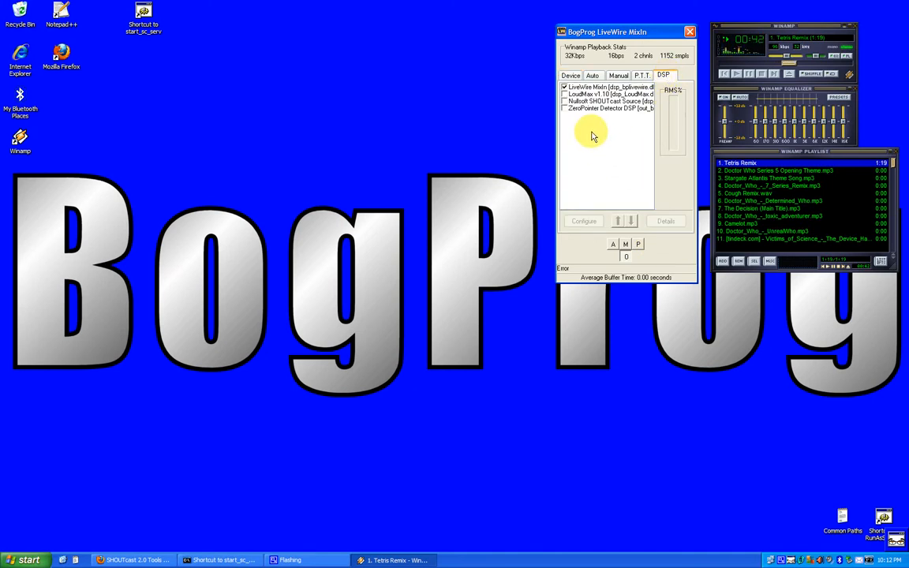
click(607, 93)
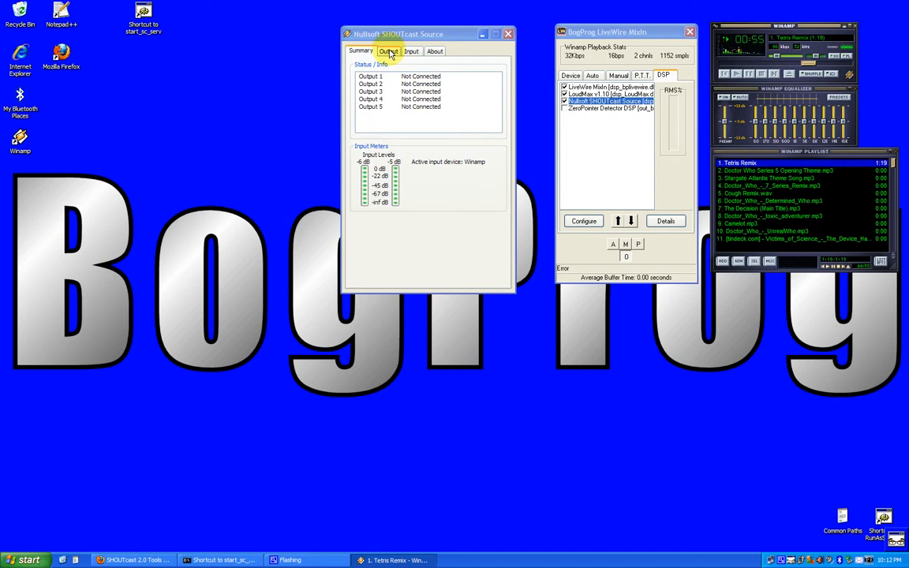
Step: View SHOUTcast Source's Input and Output settings, then launch the sc_serv server console
click(411, 50)
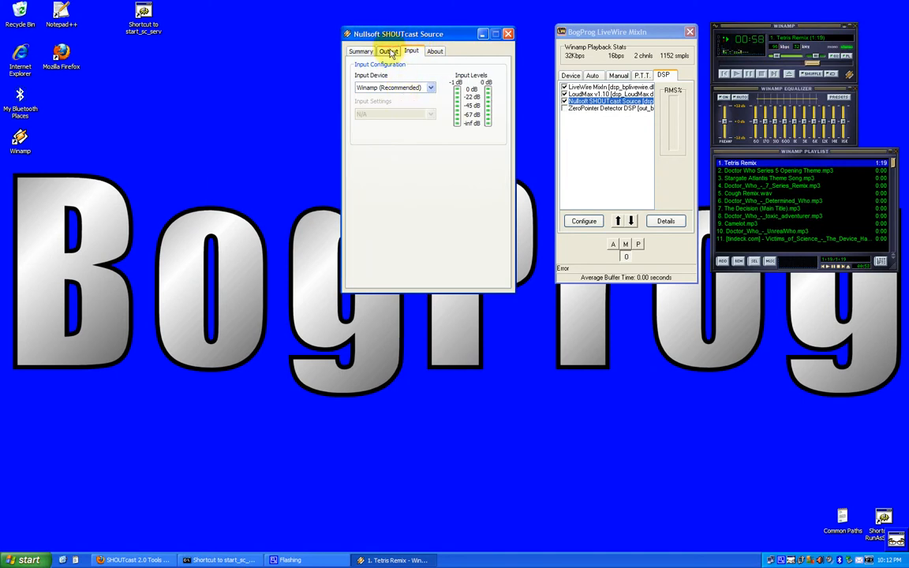
click(398, 50)
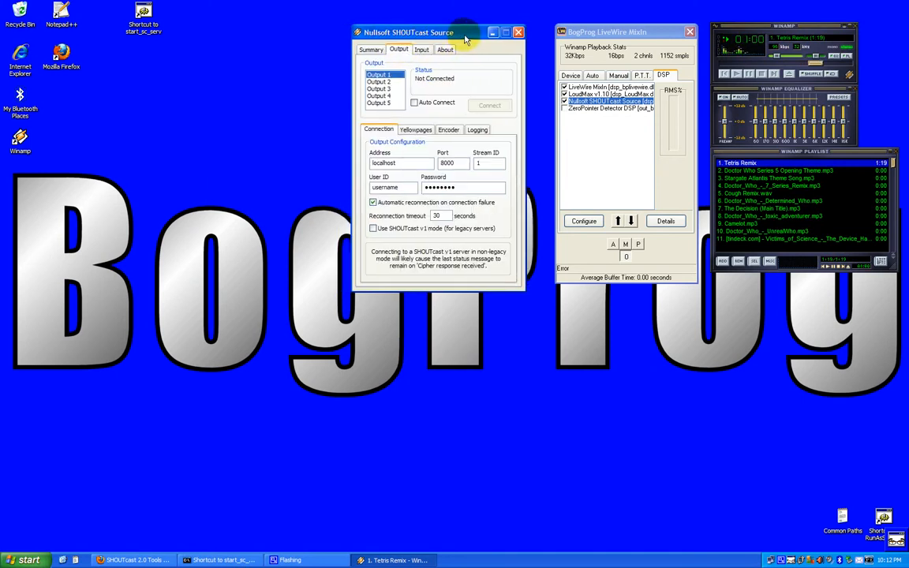
click(221, 561)
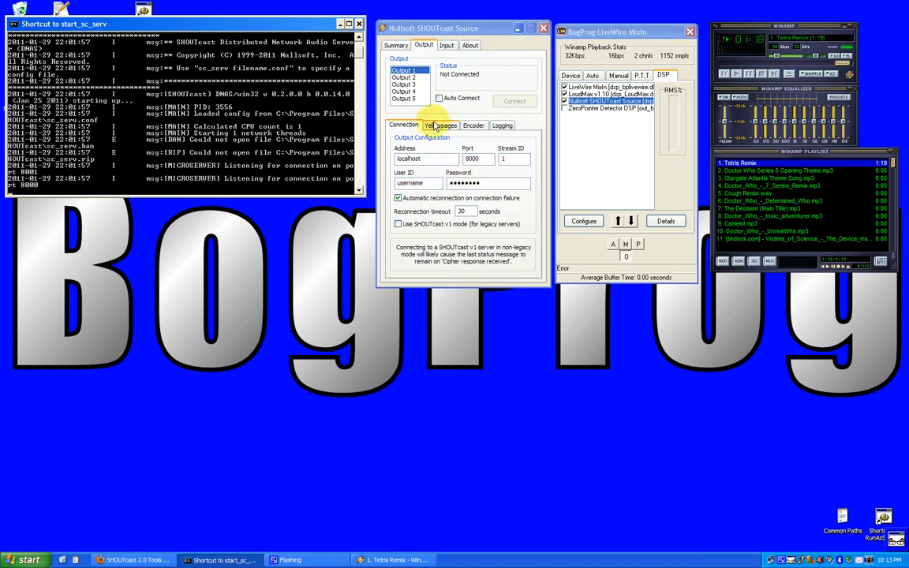
Step: Set Output 1's listing to 'Test Server for thinktink', genre Misc, and not public
click(441, 125)
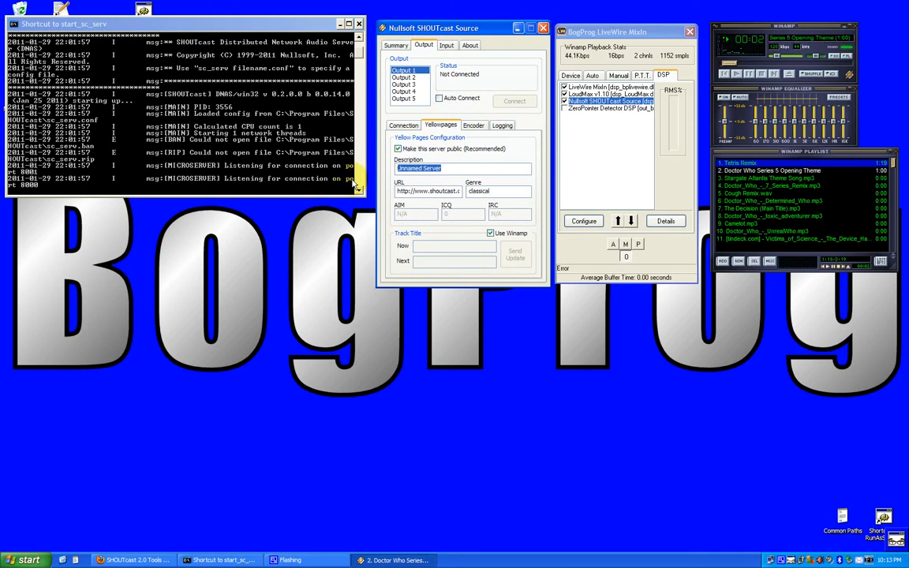
text(SHOUT)
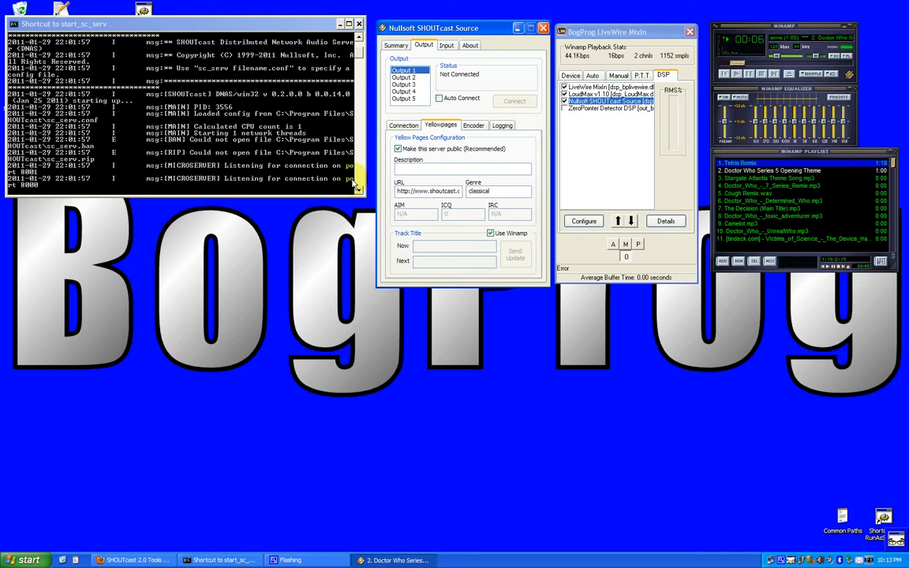
text(Test Server for thinktink)
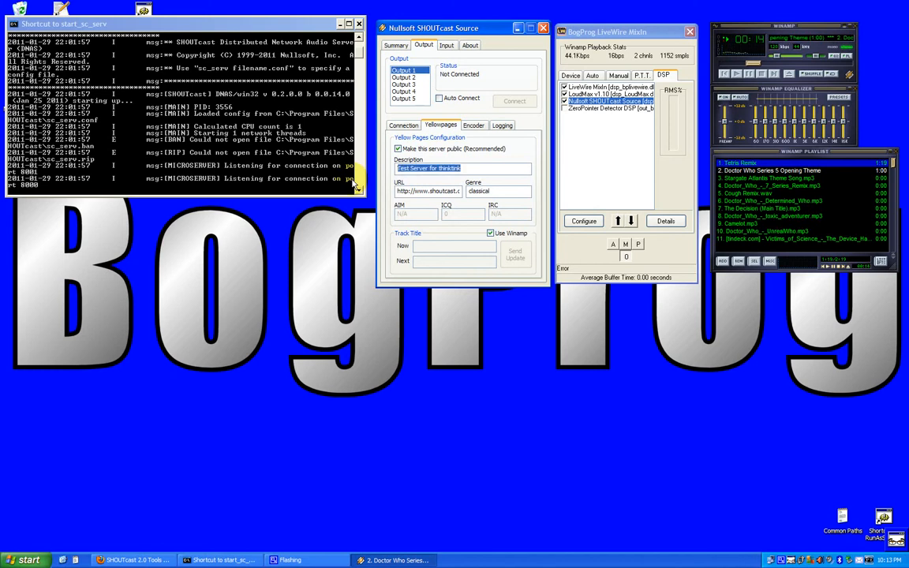
right_click(455, 168)
text(Misc)
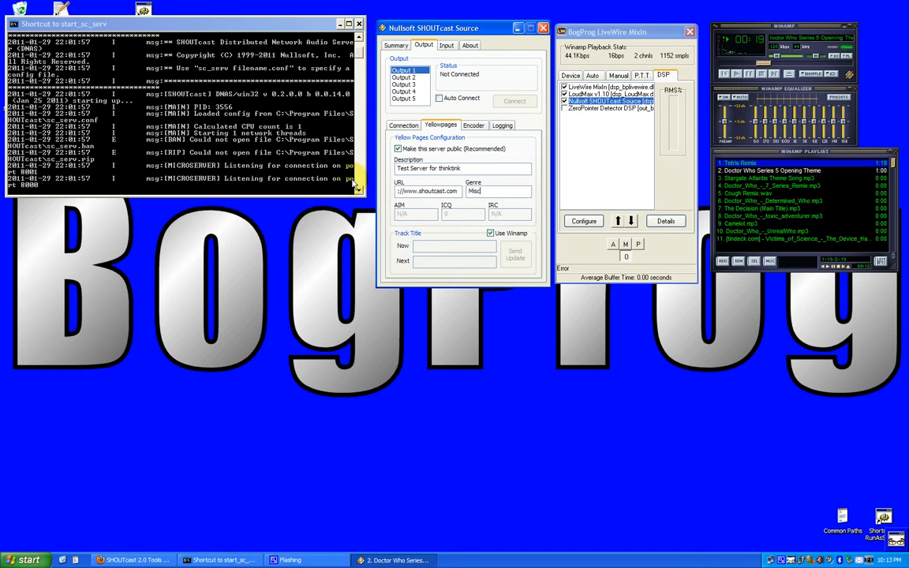
click(403, 76)
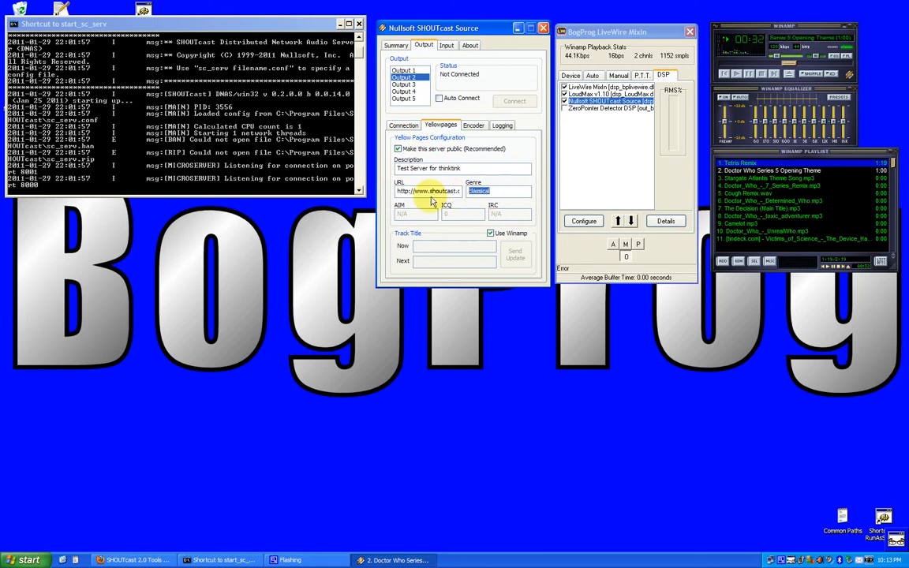
click(489, 191)
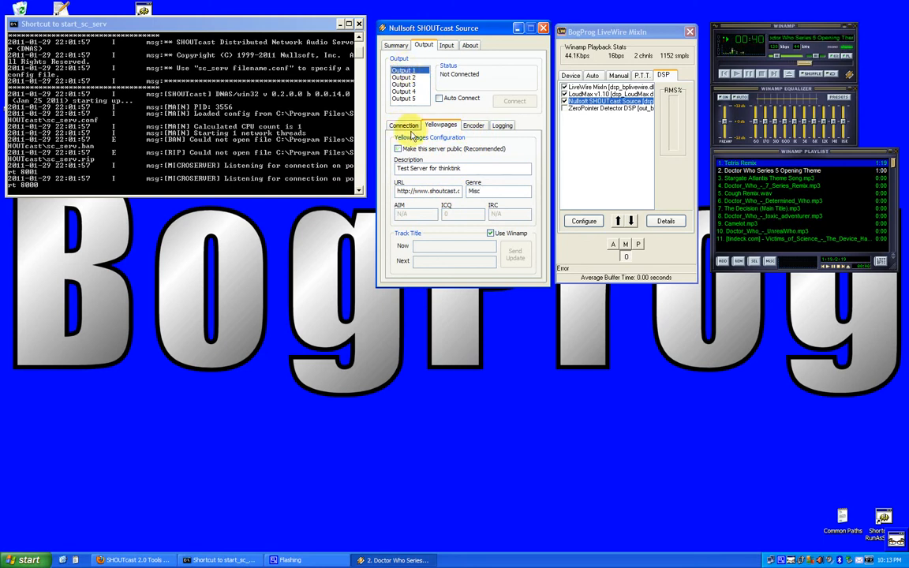
click(398, 149)
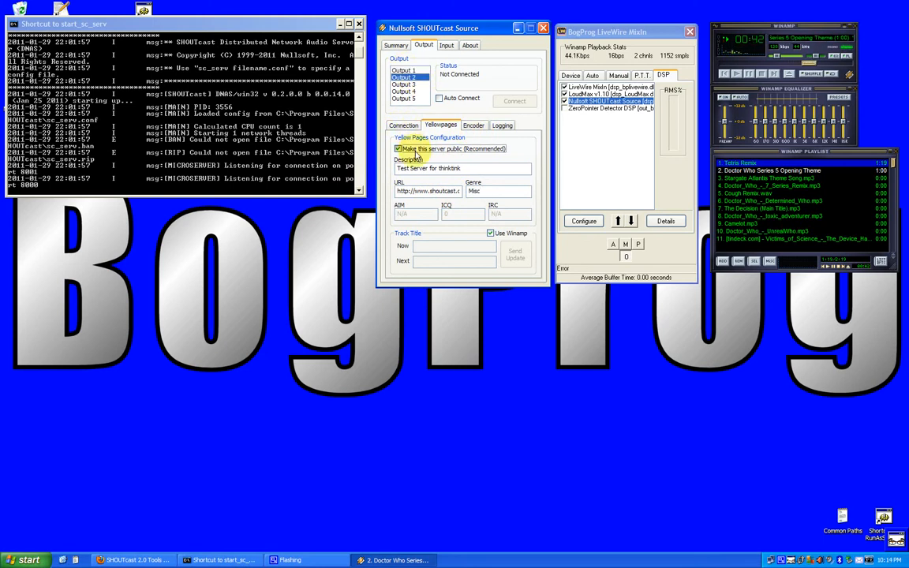
click(403, 125)
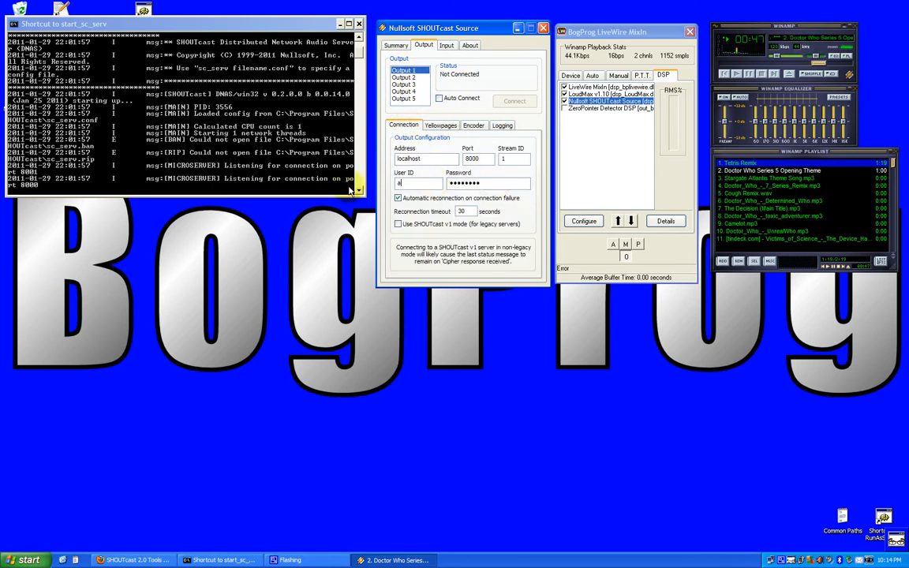
Step: Enter 'admin' as the User ID for Output 1, then for Output 2
text(dmin)
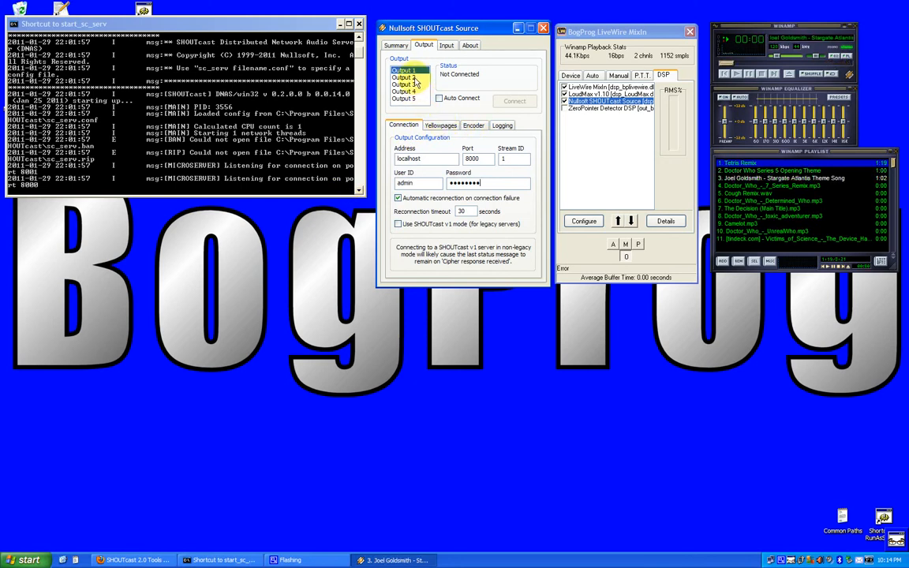
click(404, 77)
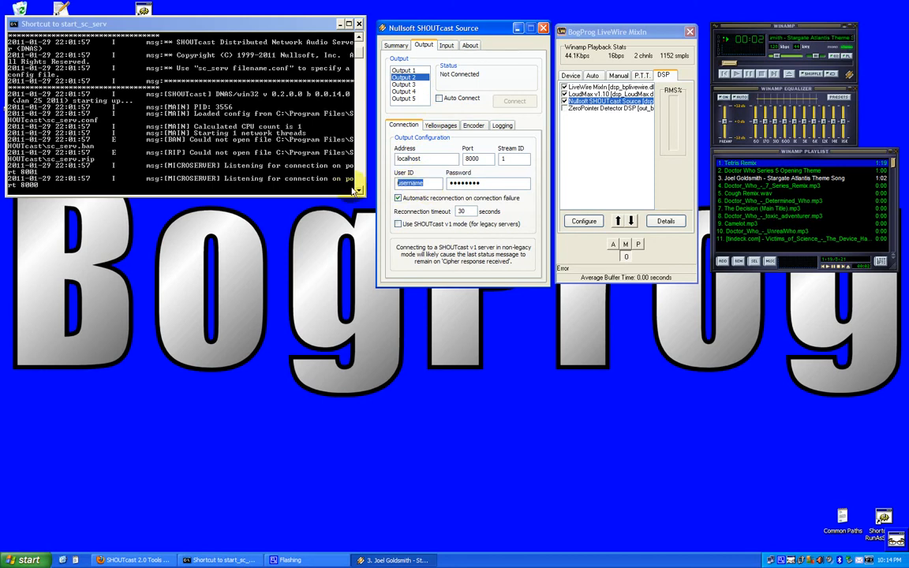
text(admin)
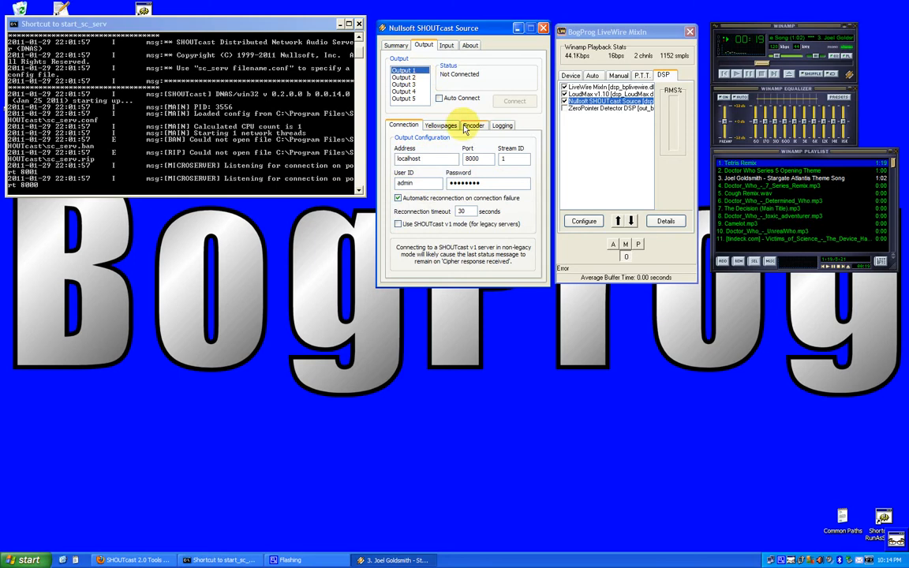
Step: Set Output 1's encoder to MP3 at 96kbps, 44.100kHz stereo
click(472, 125)
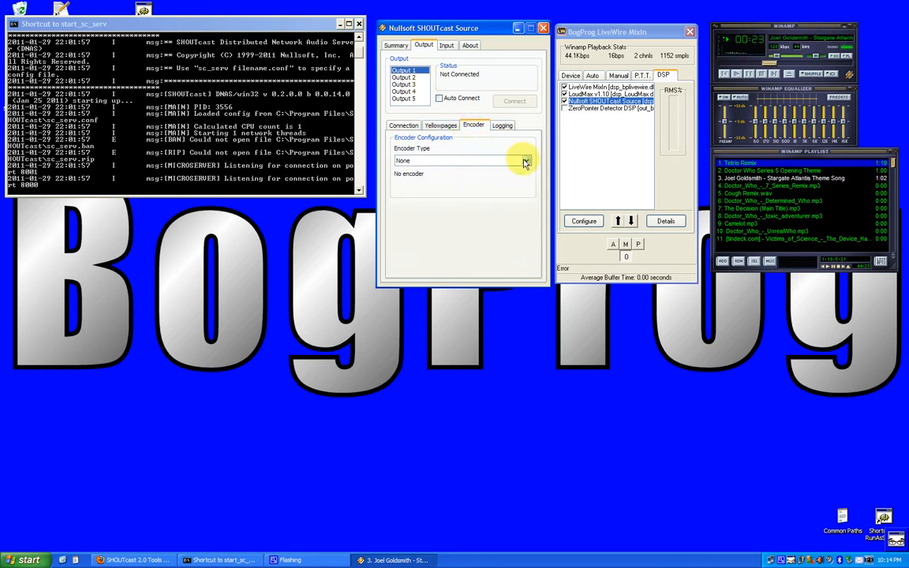
click(526, 160)
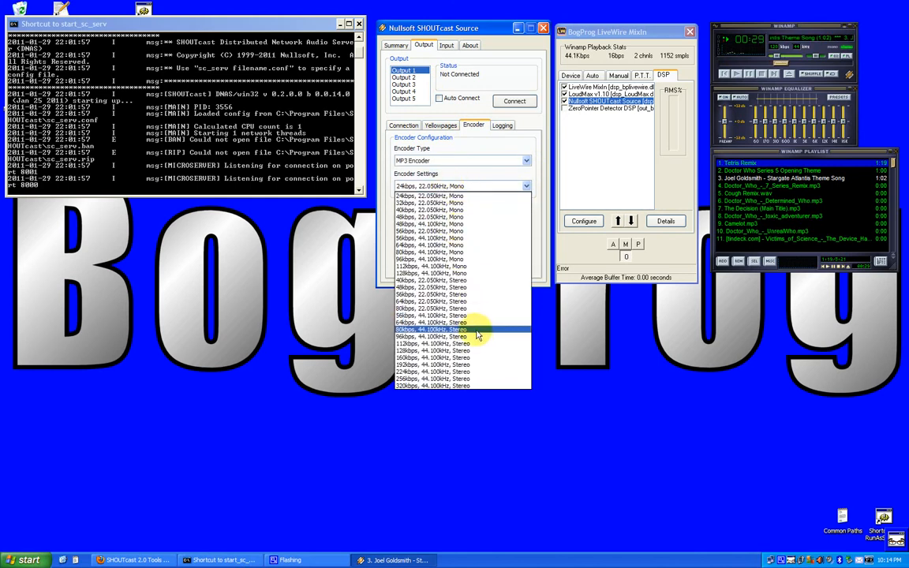
click(429, 329)
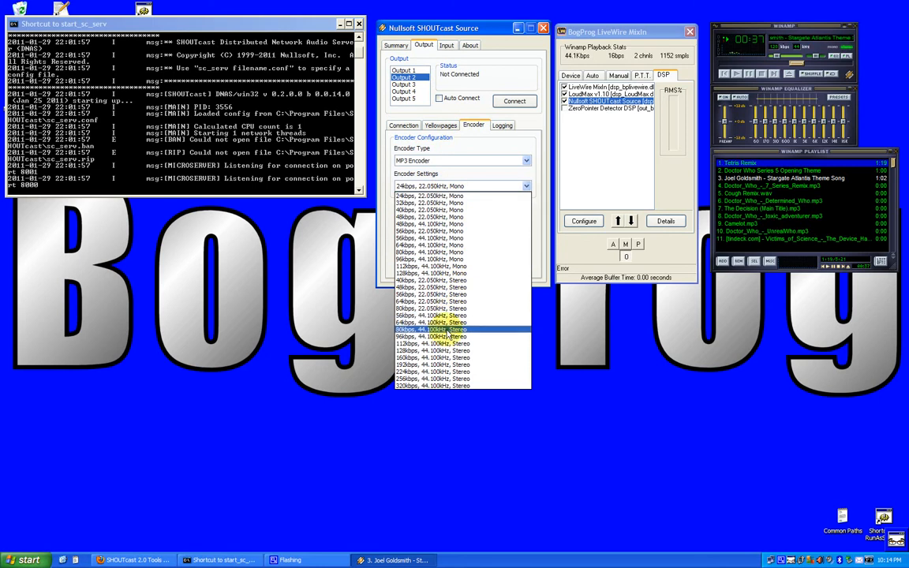
click(442, 336)
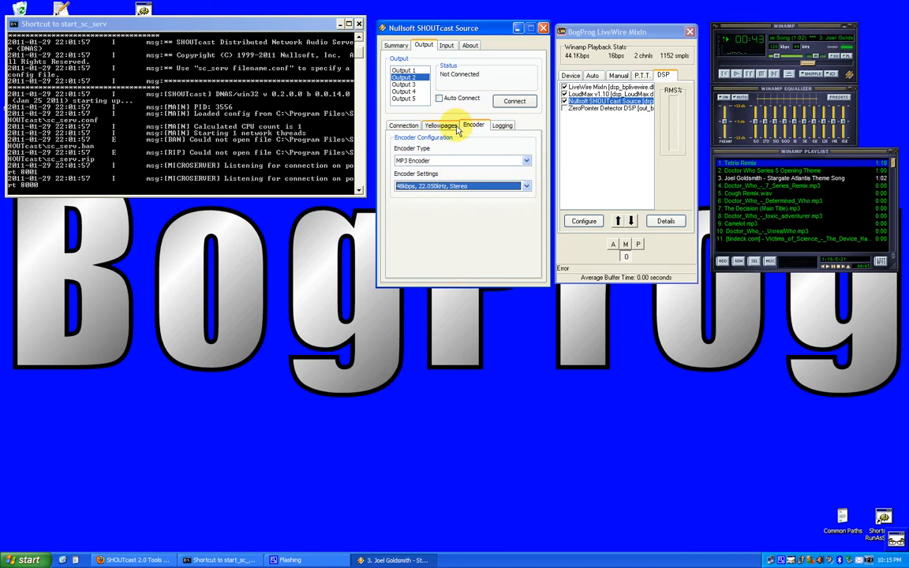
Step: Select Output 1, view its Logging options, then return to its Connection settings
click(405, 69)
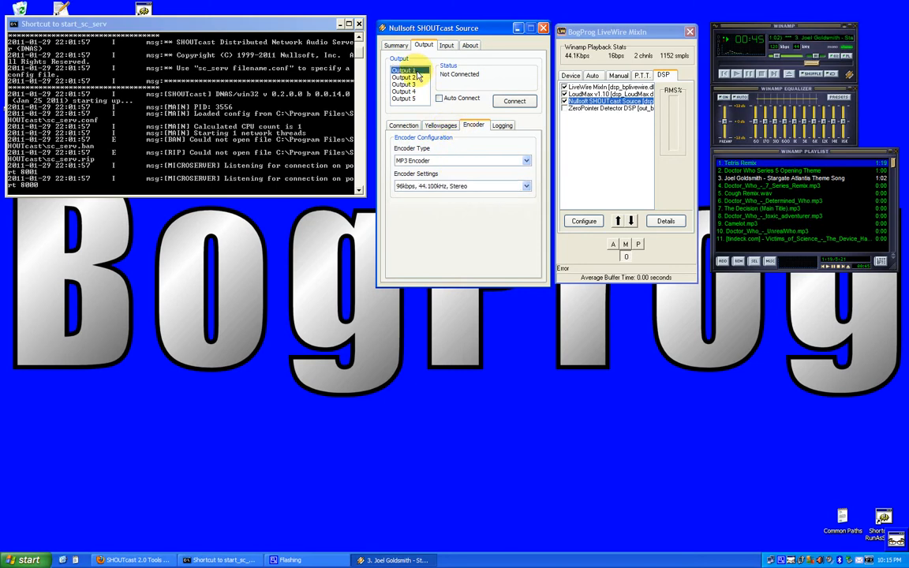
click(404, 70)
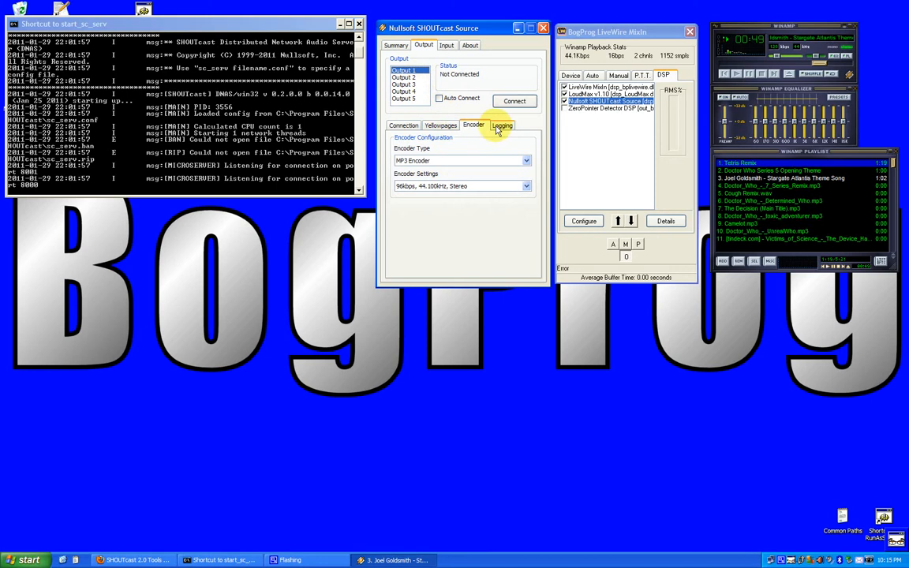
click(502, 125)
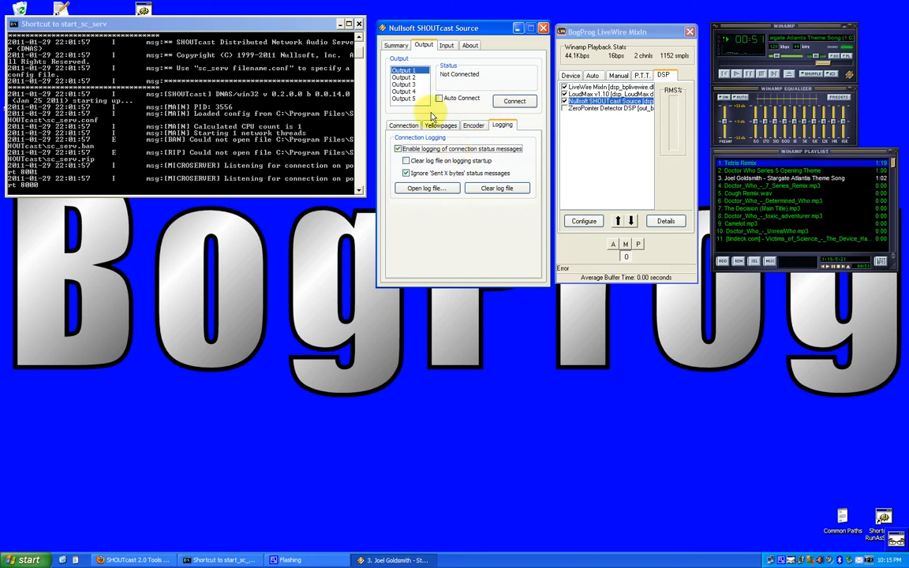
click(404, 76)
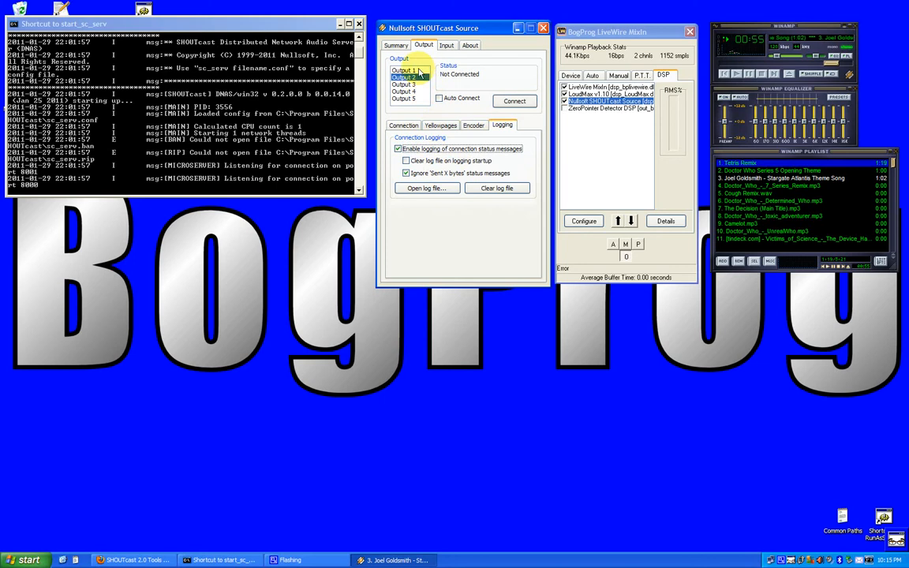
click(403, 125)
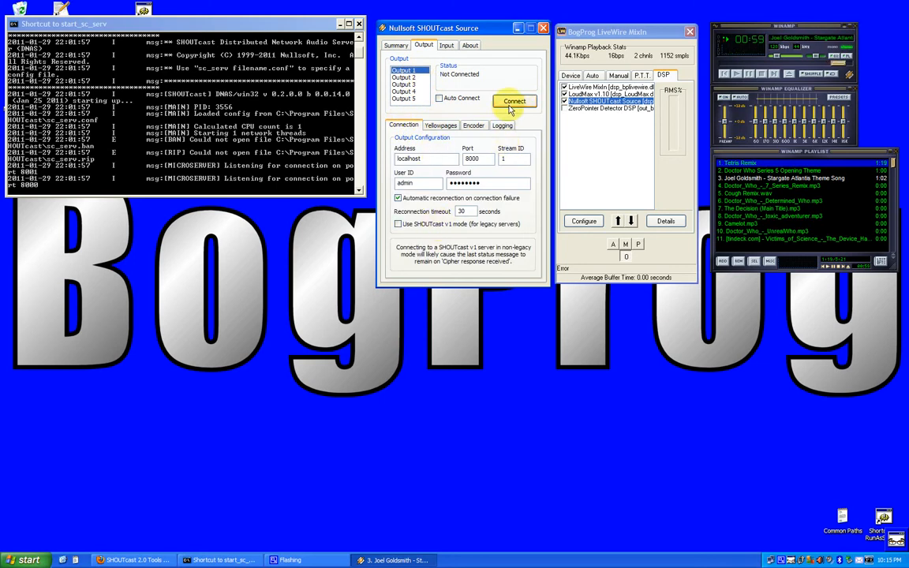
Step: Connect the SHOUTcast source so 'Doctor Who - 7 Series Remix' metadata reaches the server
click(513, 101)
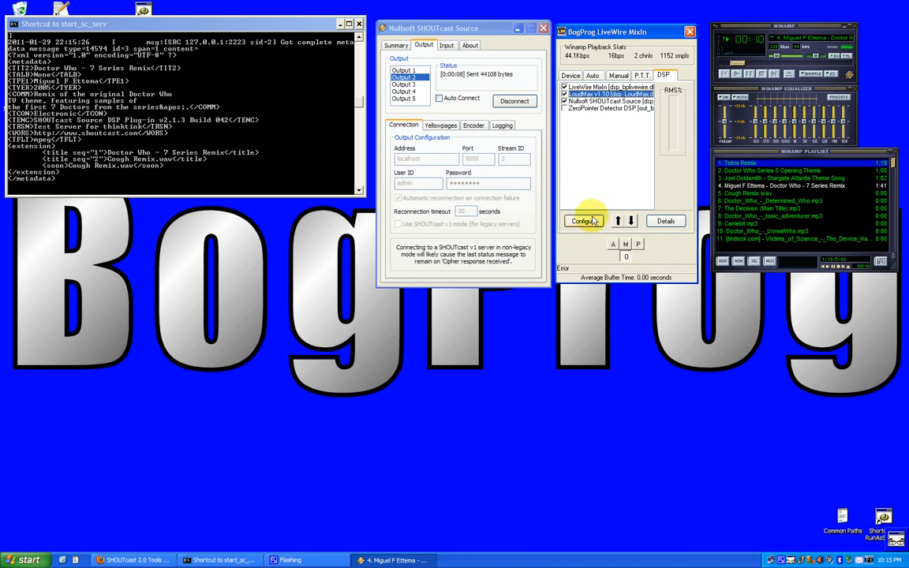
Step: Configure LoudMax and drag its Drive slider up to about 20 dB
click(584, 221)
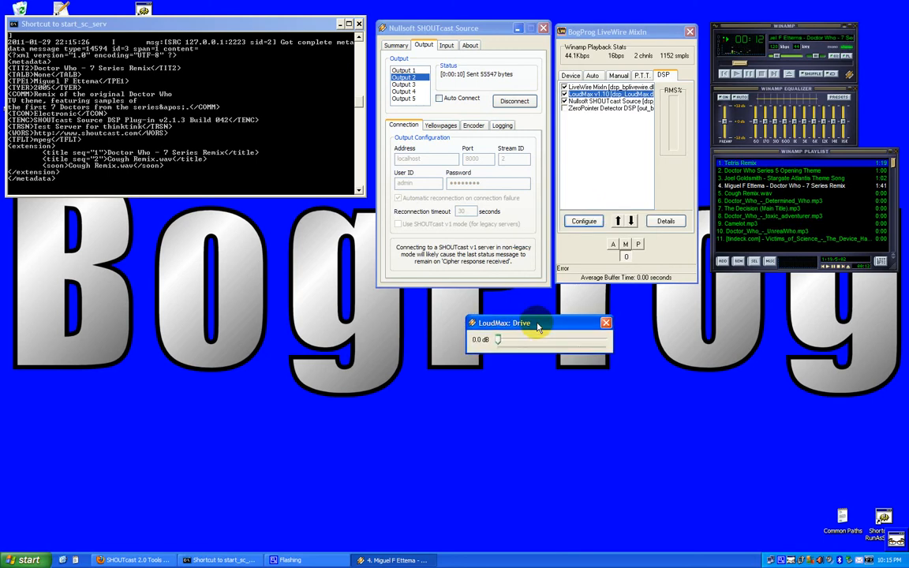
drag(498, 340, 545, 340)
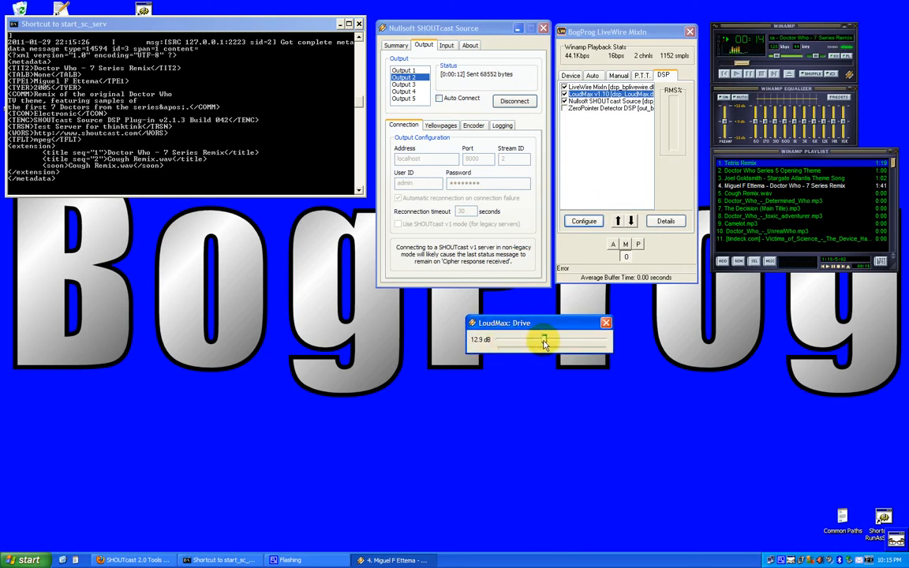
drag(545, 341, 572, 342)
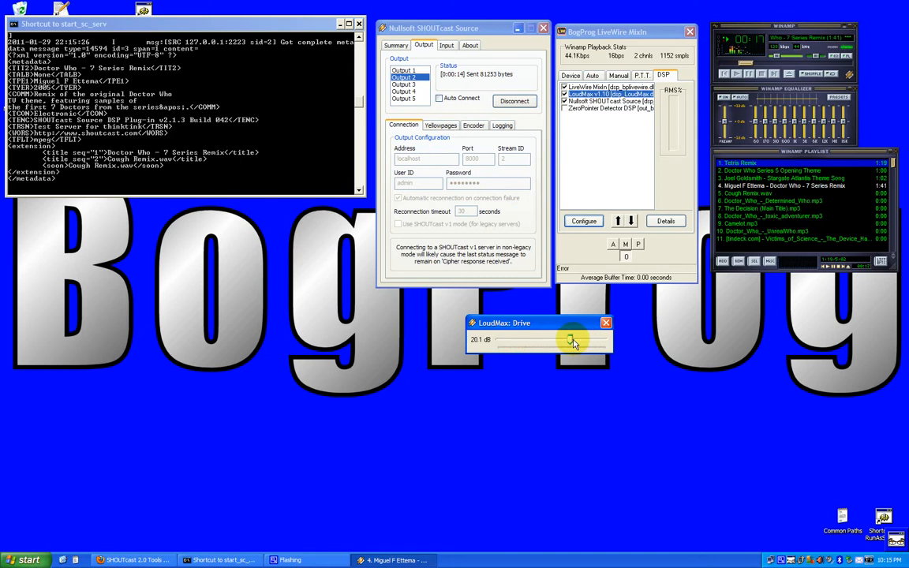
drag(570, 339, 550, 340)
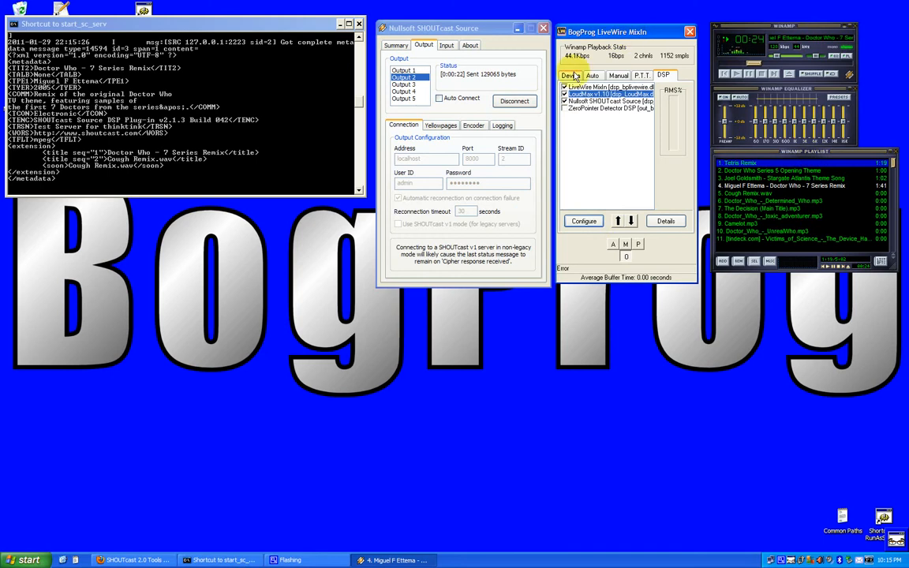
Step: Set LiveWire MixIn's In Device to 'Mic in at front panel (Pink)'
click(570, 75)
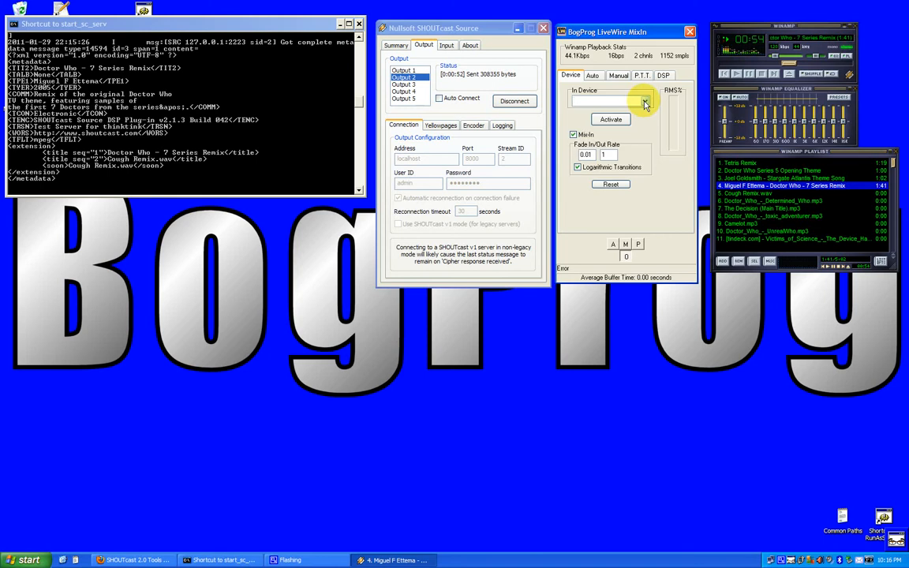
click(644, 100)
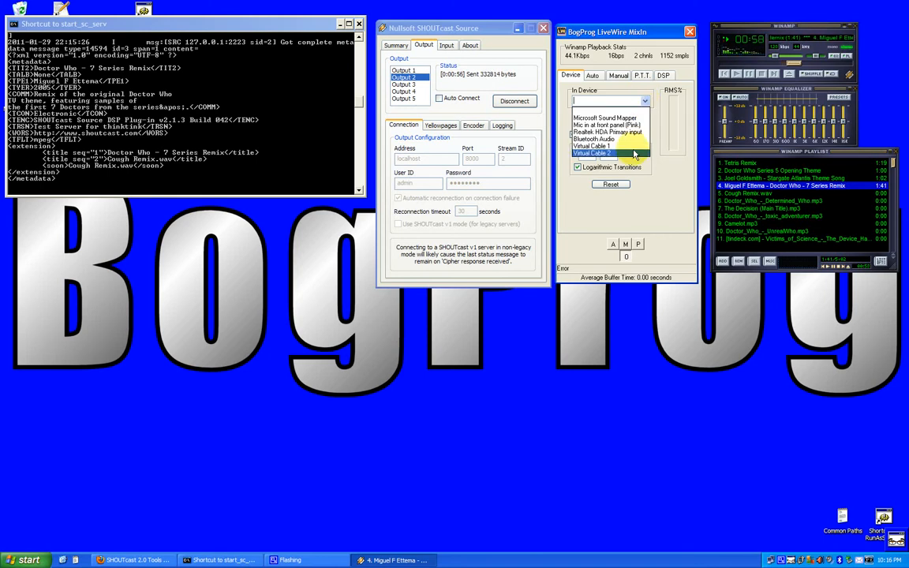
click(603, 147)
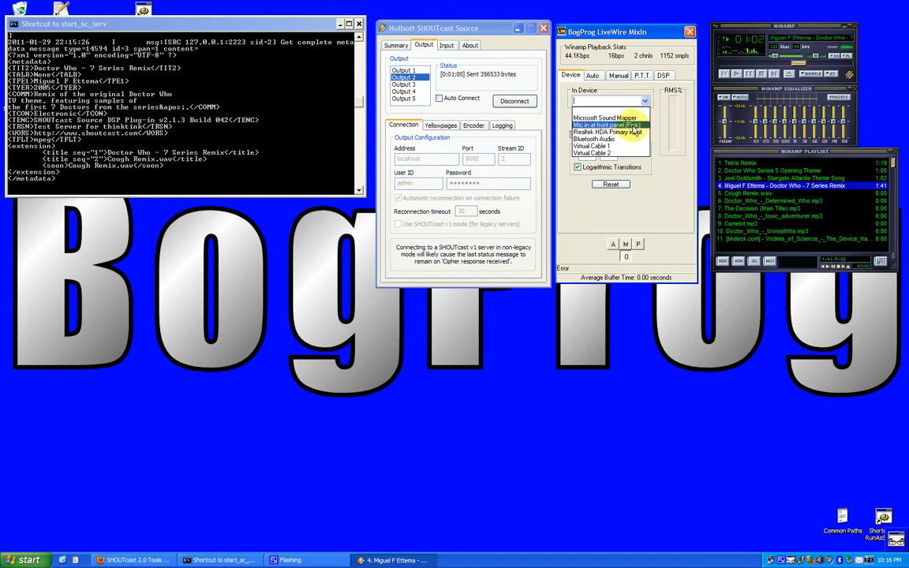
click(611, 124)
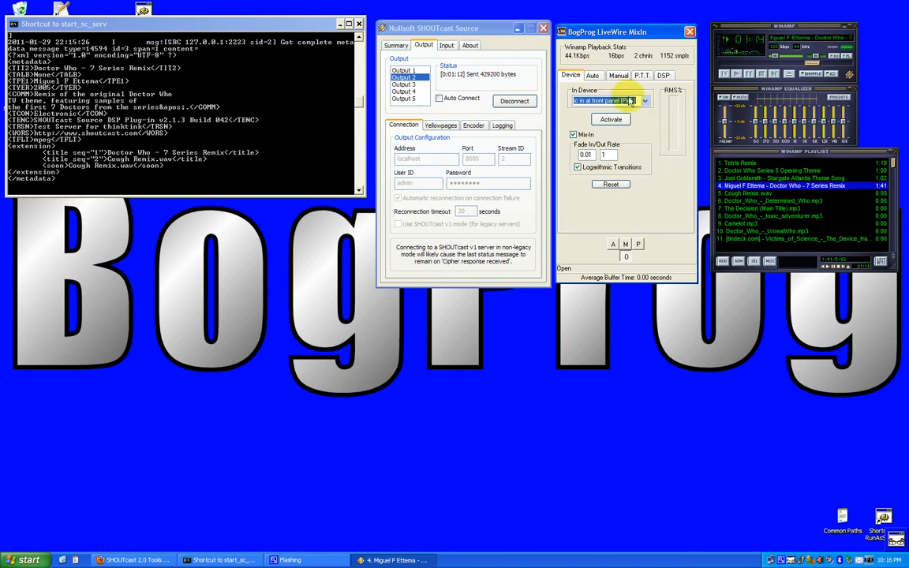
Step: Switch LiveWire MixIn to automatic mode, with trigger hold at 0.5
click(591, 75)
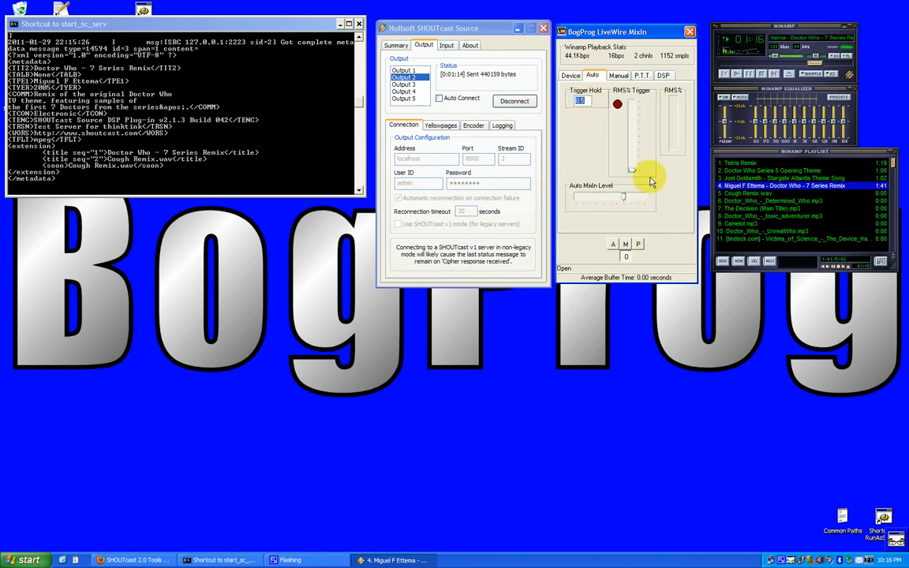
click(571, 75)
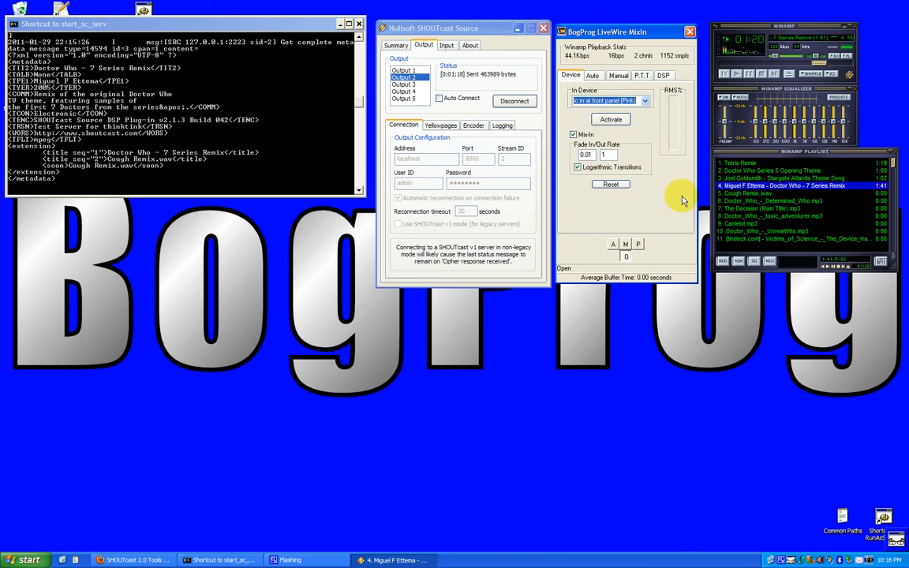
mouse_move(657, 224)
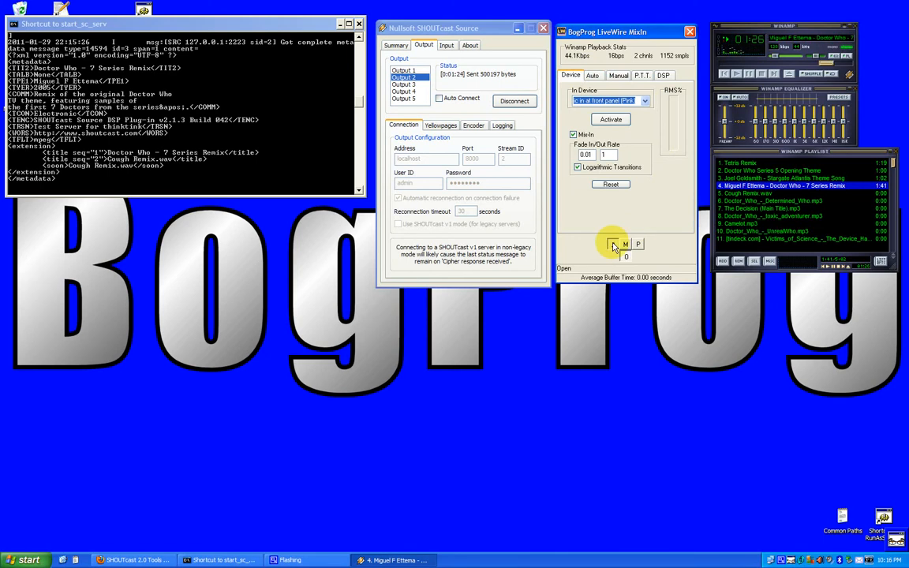
click(592, 75)
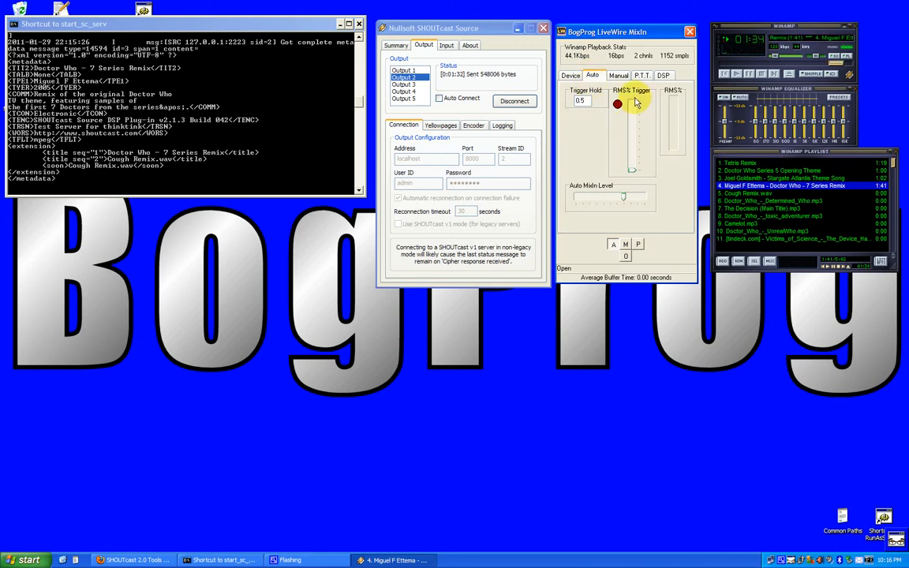
mouse_move(672, 101)
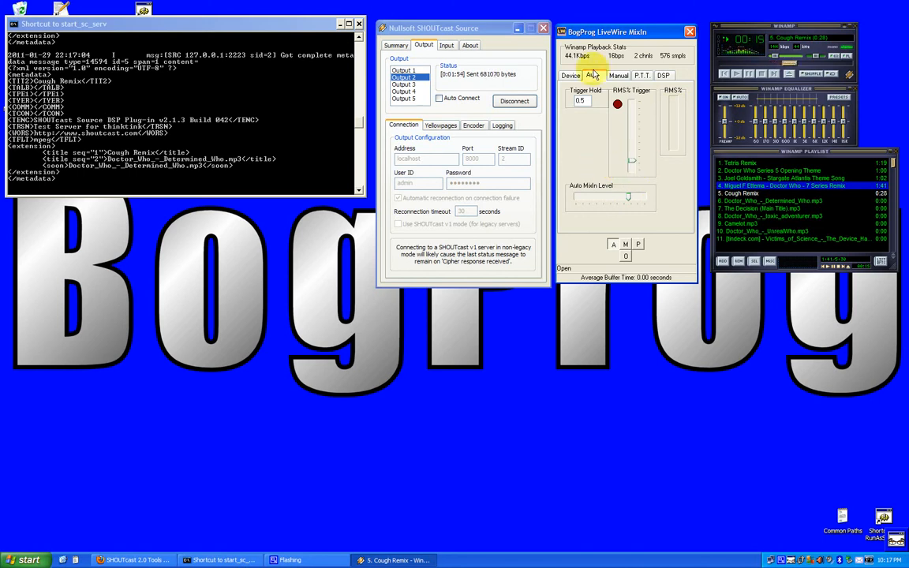
click(570, 75)
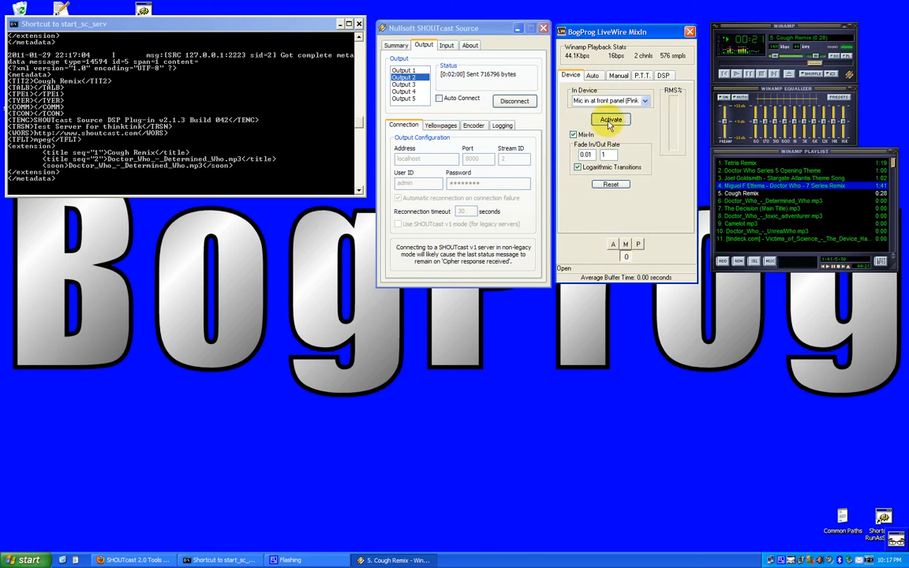
click(610, 119)
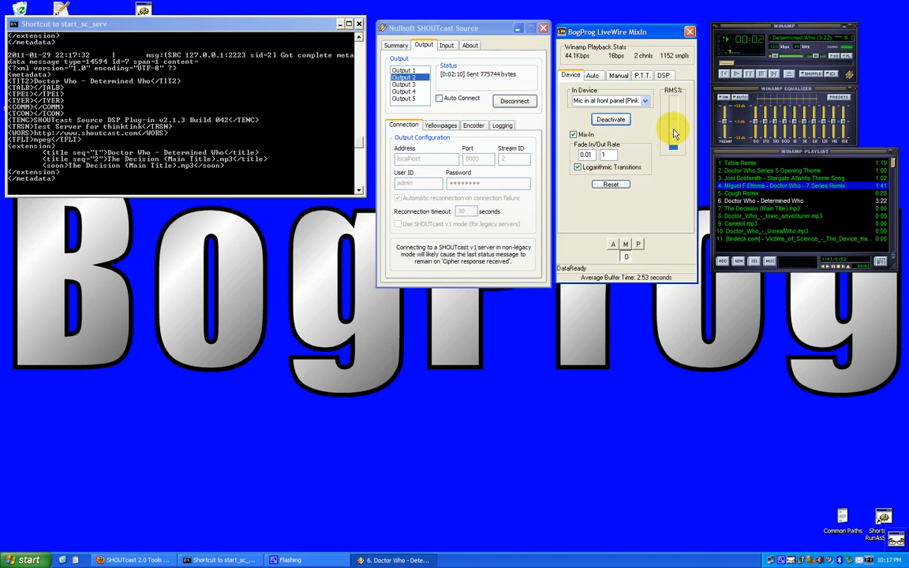
drag(673, 118, 672, 146)
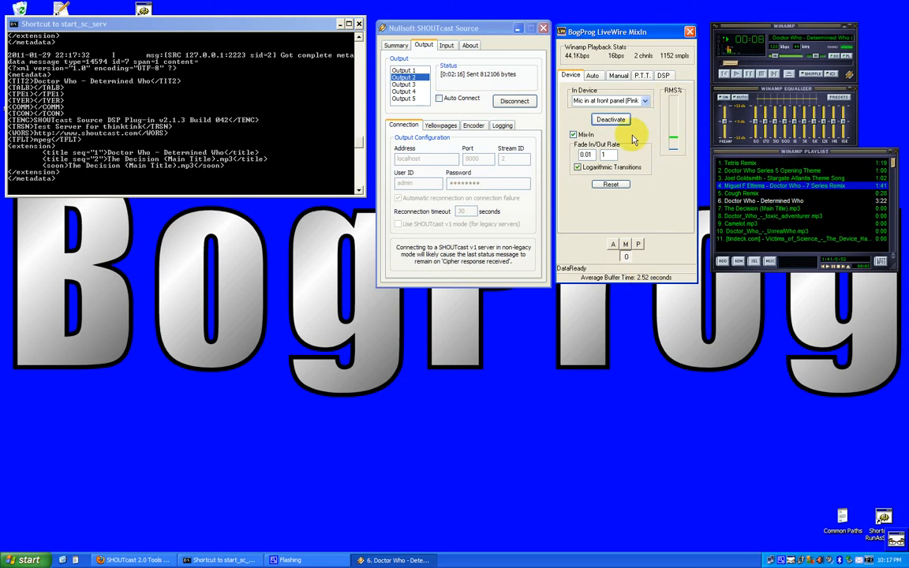
click(592, 75)
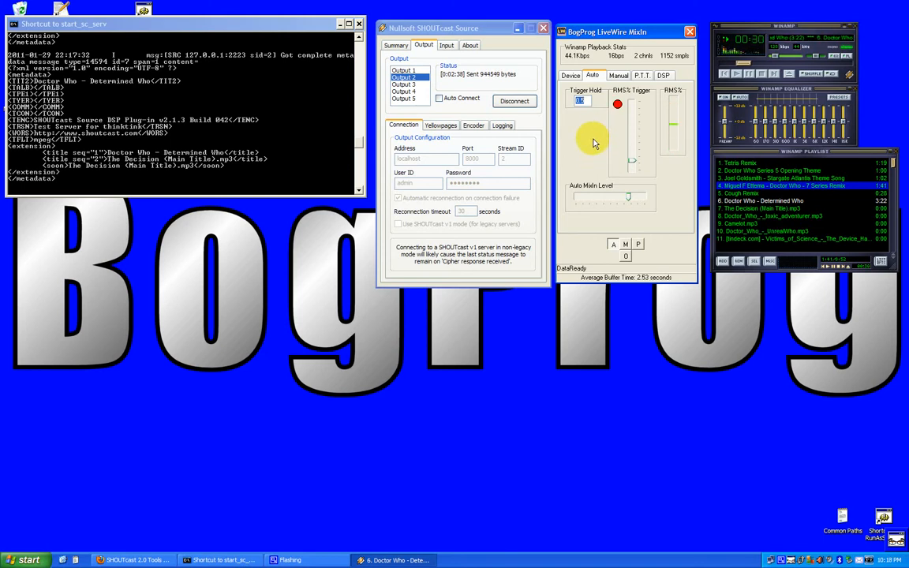
mouse_move(647, 176)
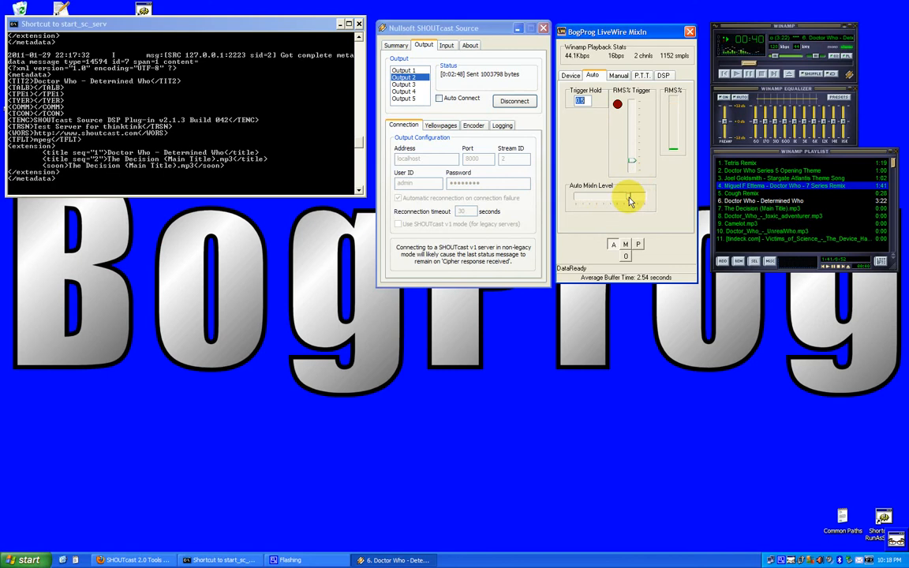
click(570, 75)
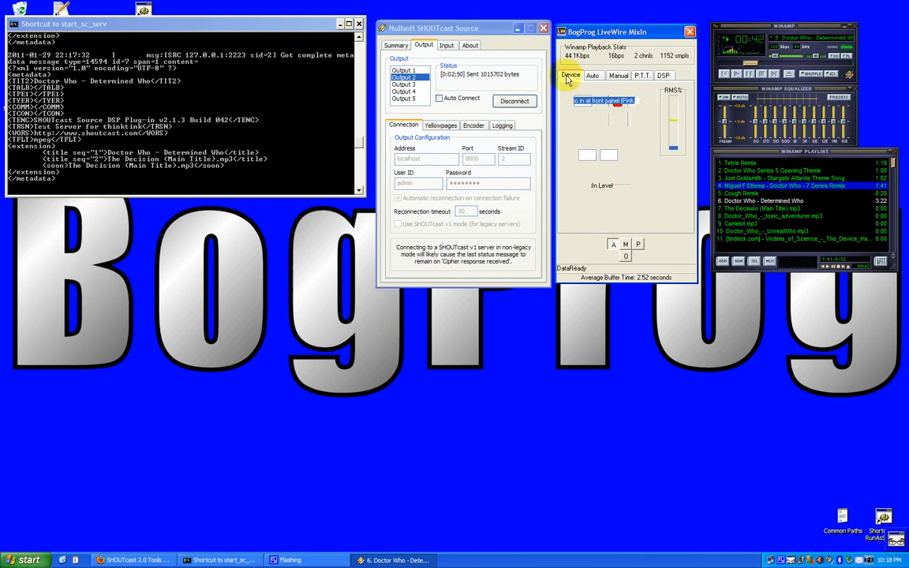
click(570, 75)
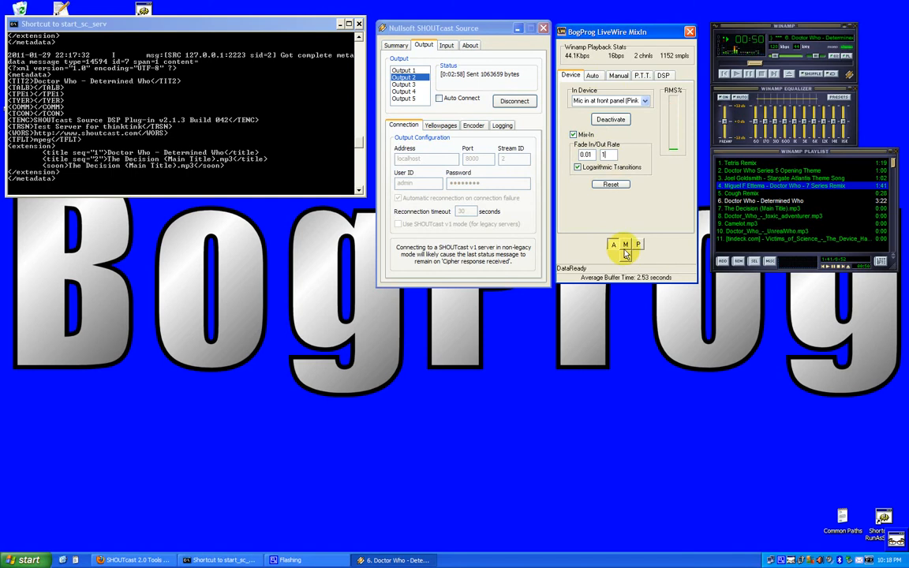
Step: Try manual mix-in with the level at minimum, then switch to push-to-talk
click(618, 75)
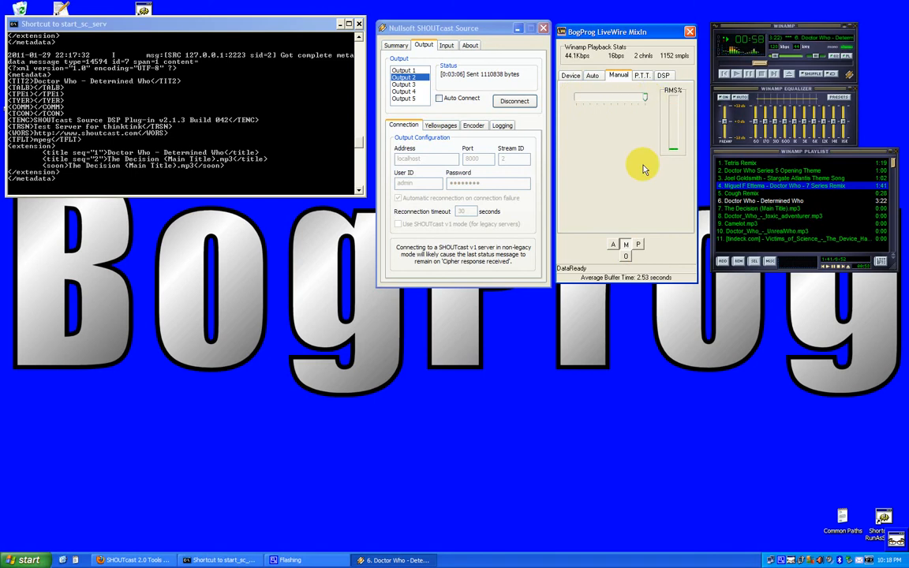
mouse_move(646, 117)
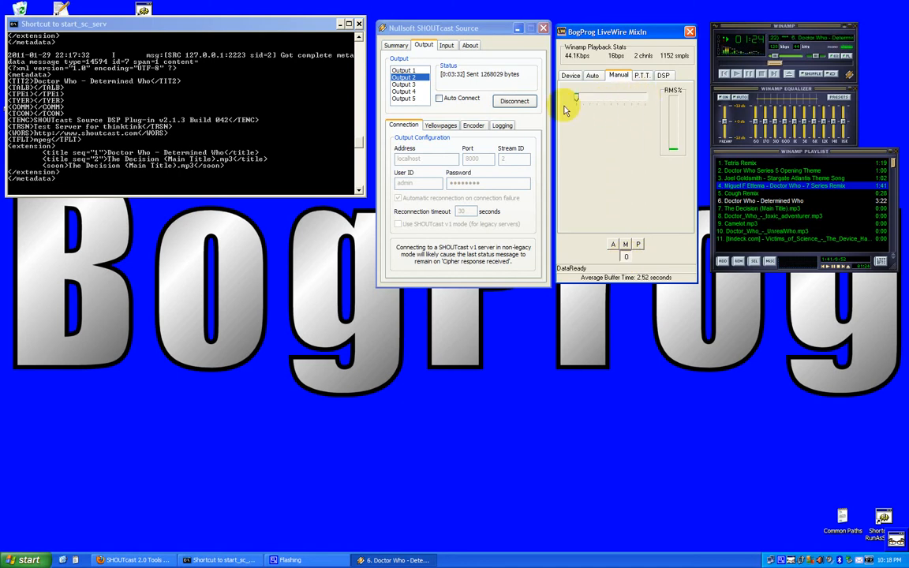
click(641, 75)
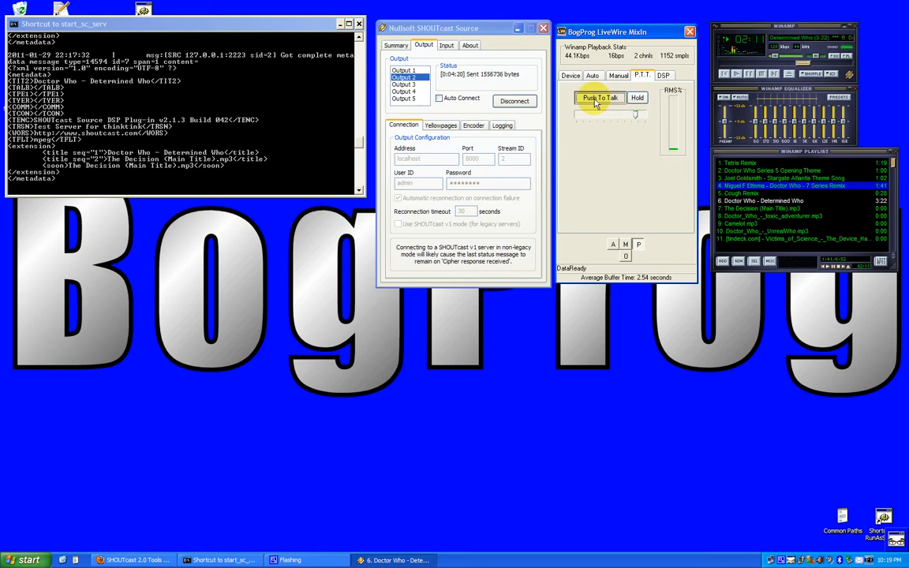
Step: Talk into the stream with Push To Talk, then show the Device tab again
click(598, 97)
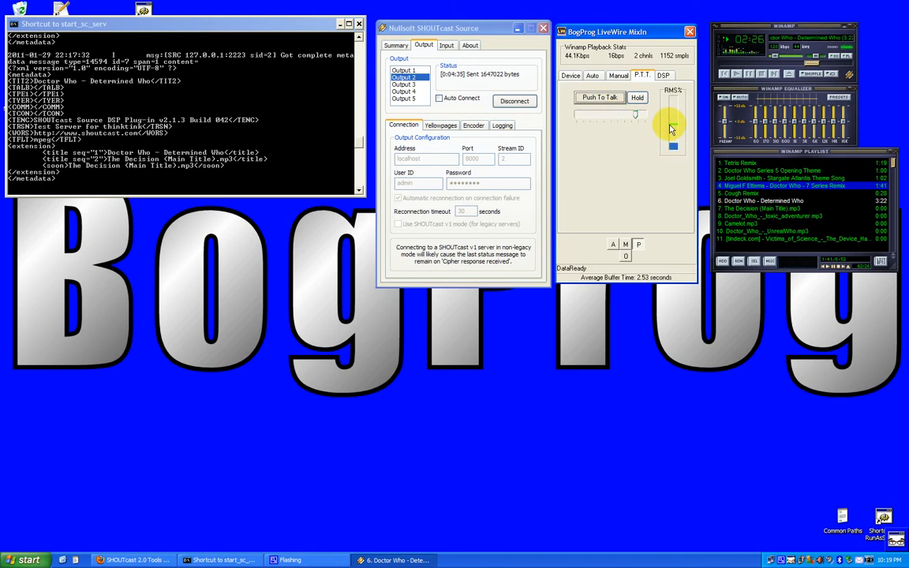
mouse_move(604, 168)
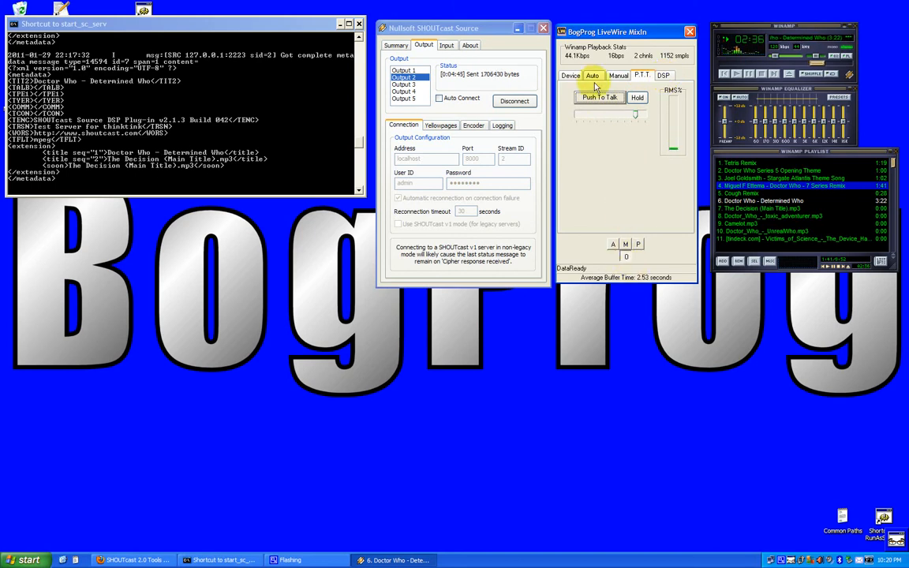
click(569, 75)
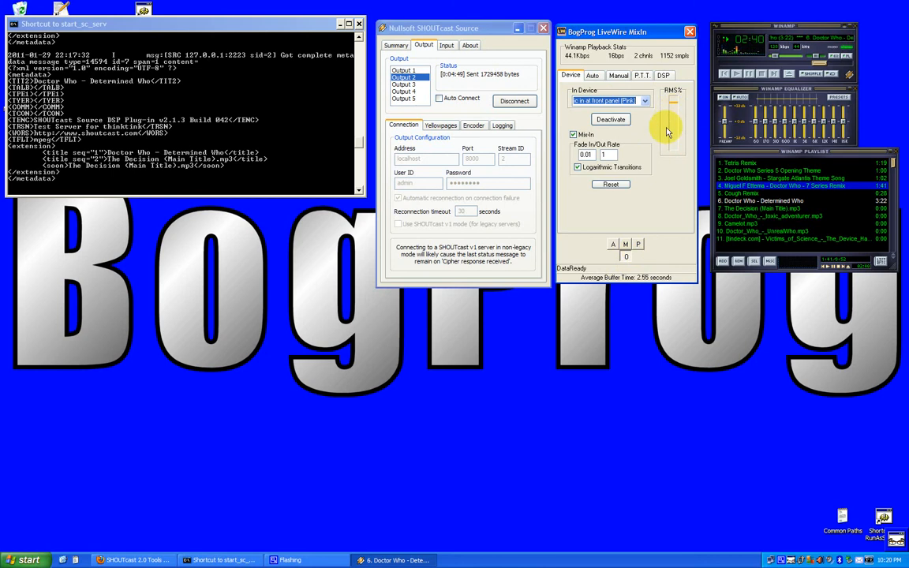
mouse_move(644, 205)
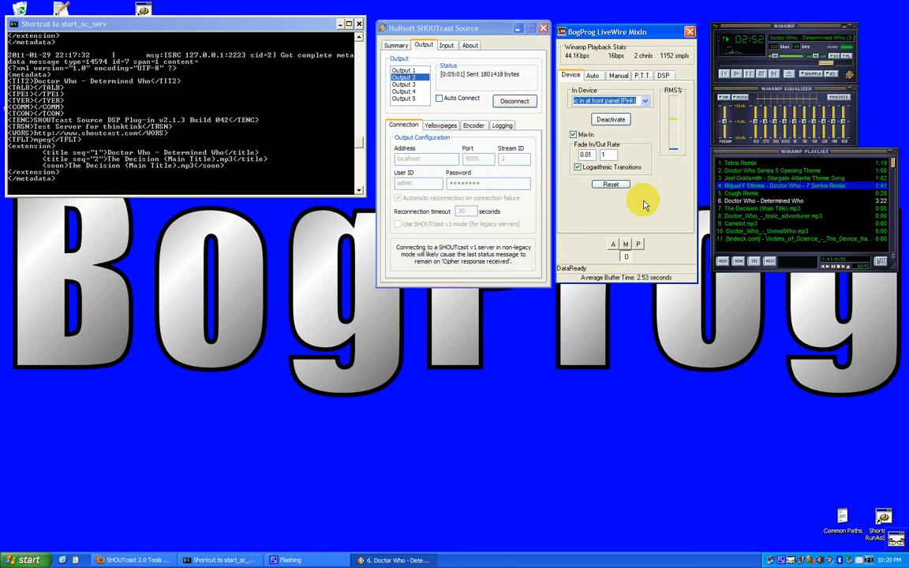
Step: Toggle the Mix-In checkbox off and on again, then show the Auto trigger settings
click(610, 119)
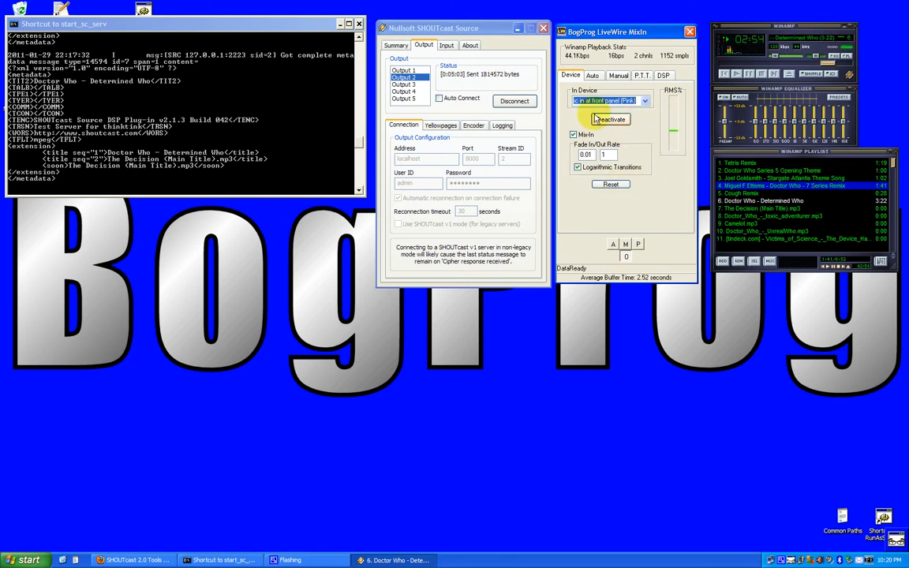
click(610, 119)
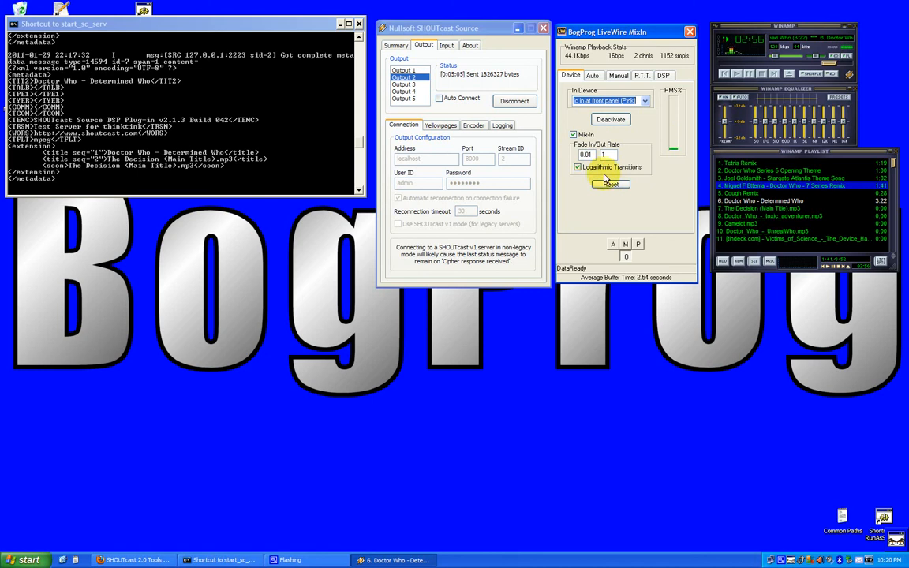
click(573, 134)
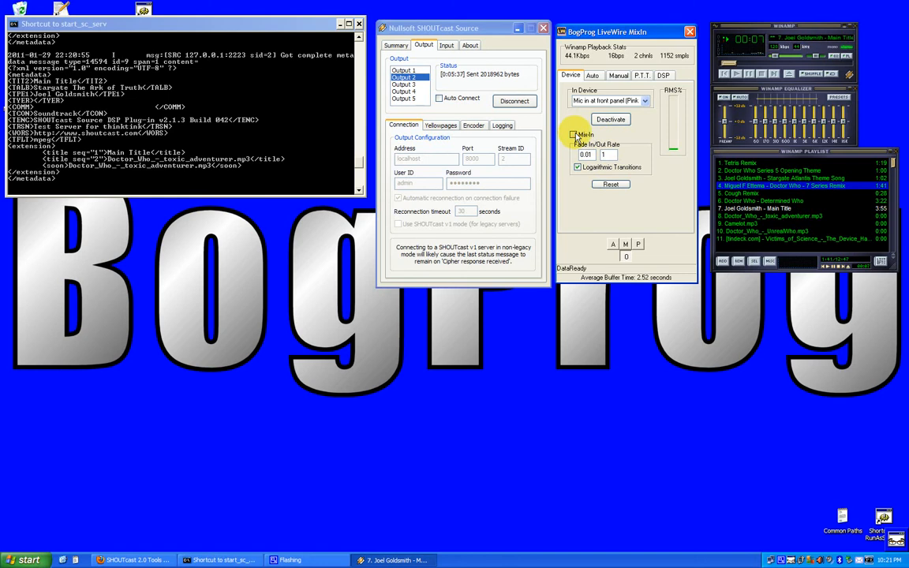
click(574, 134)
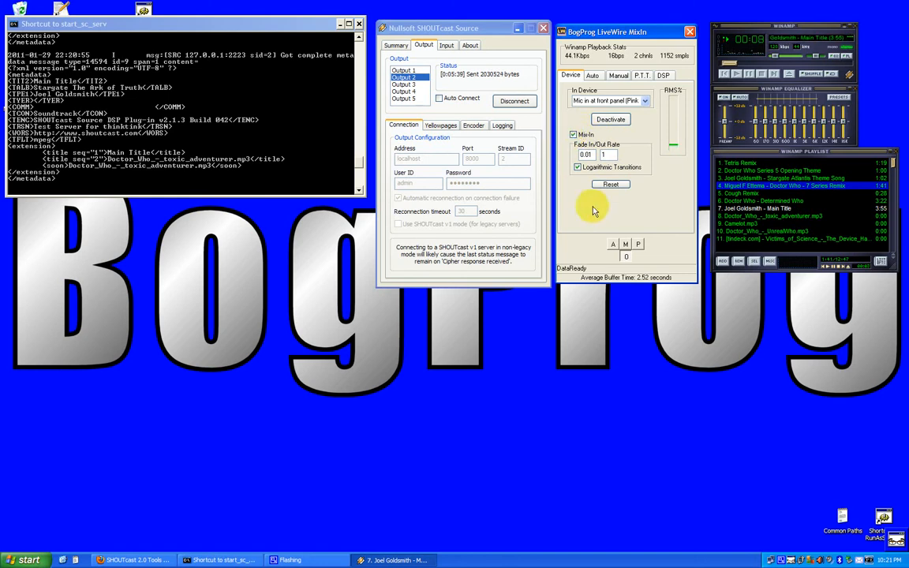
click(575, 134)
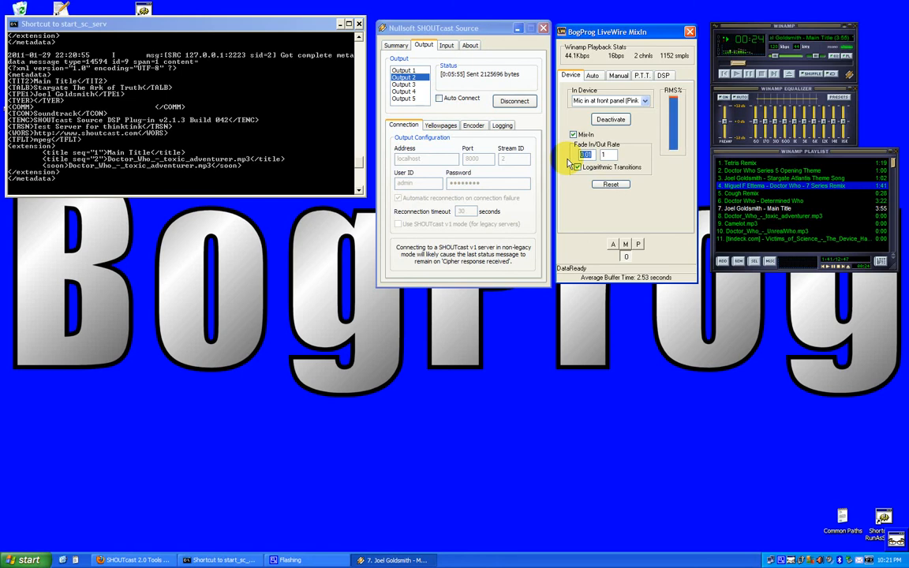
click(610, 119)
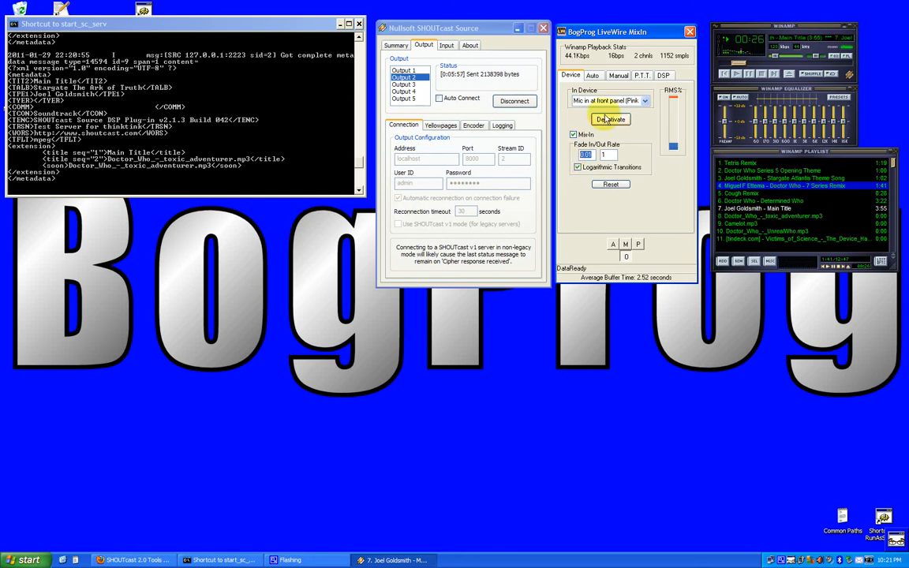
click(593, 75)
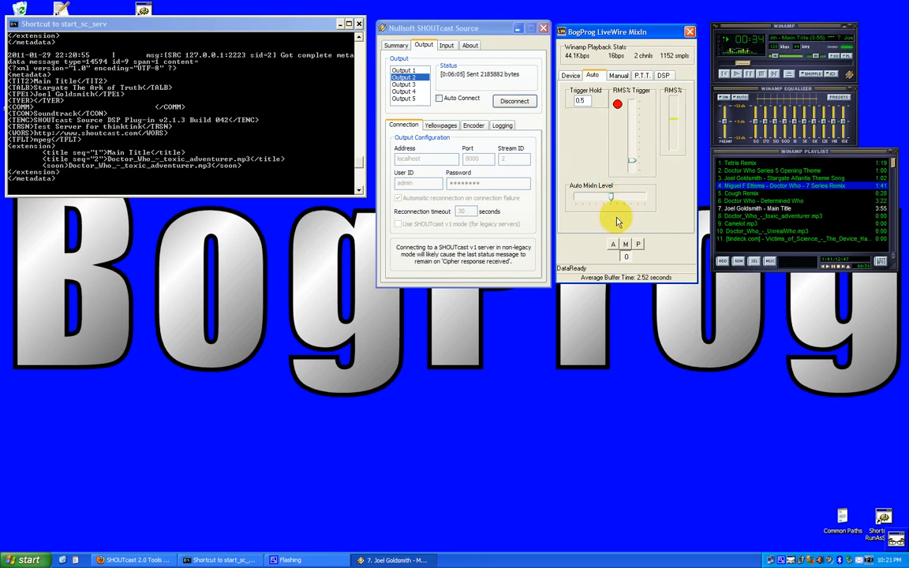
Step: Step through the Manual and P.T.T. tabs, talk over the music, then return to Device
click(570, 75)
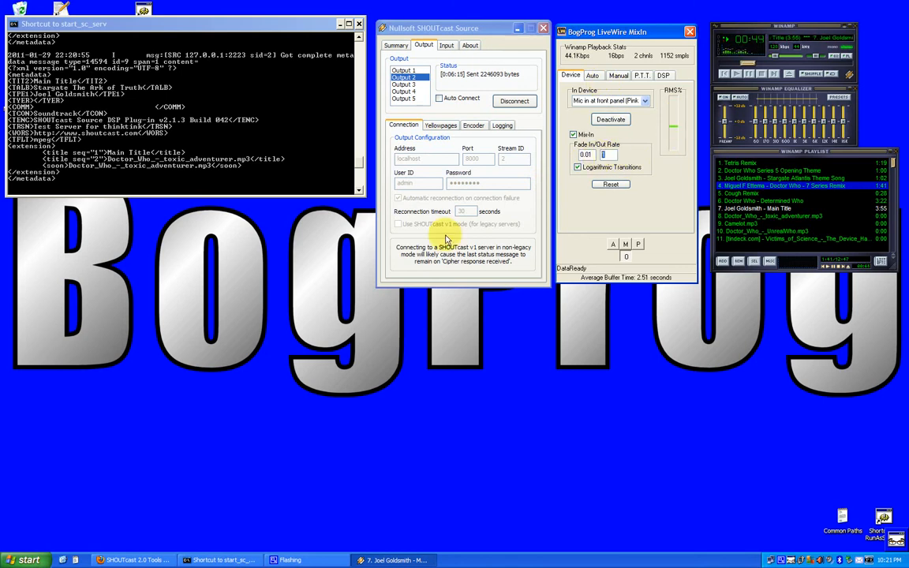
mouse_move(576, 221)
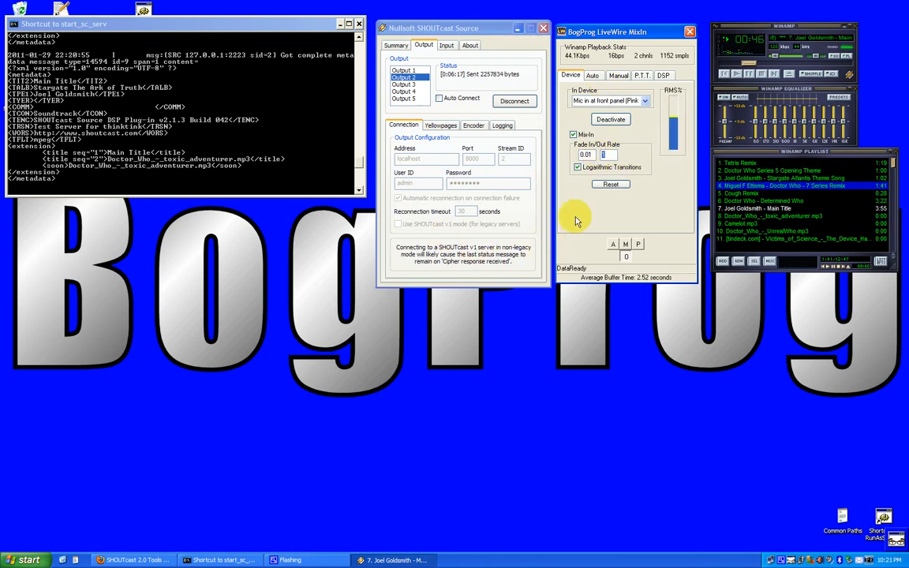
mouse_move(576, 216)
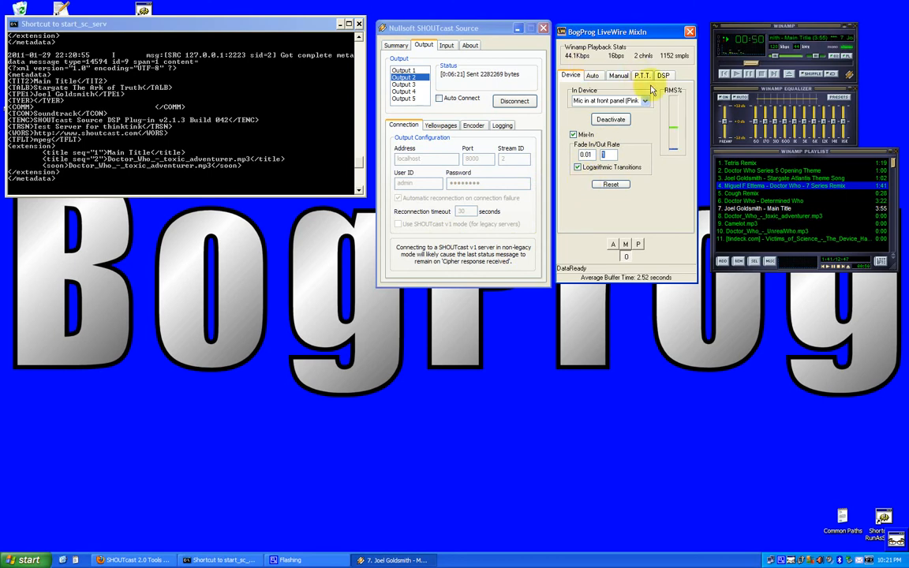
click(618, 75)
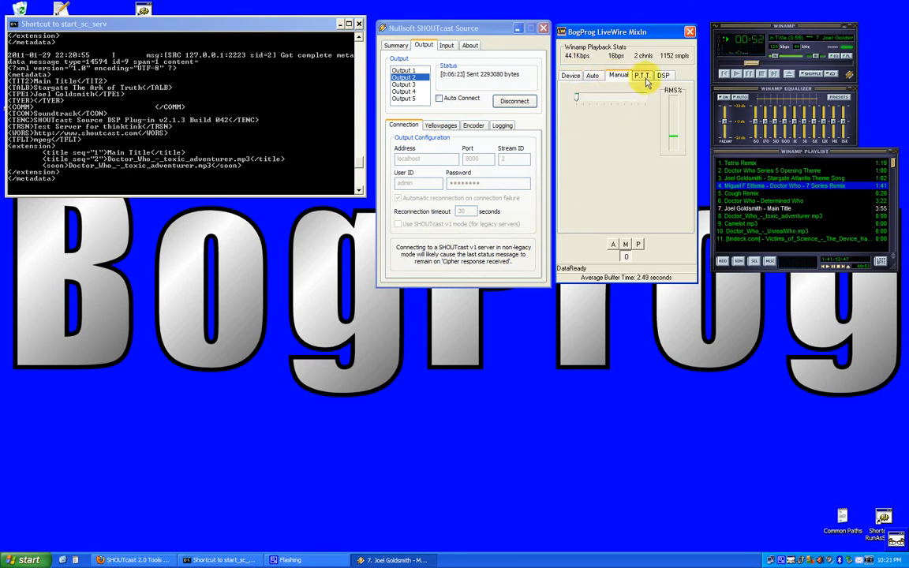
click(643, 74)
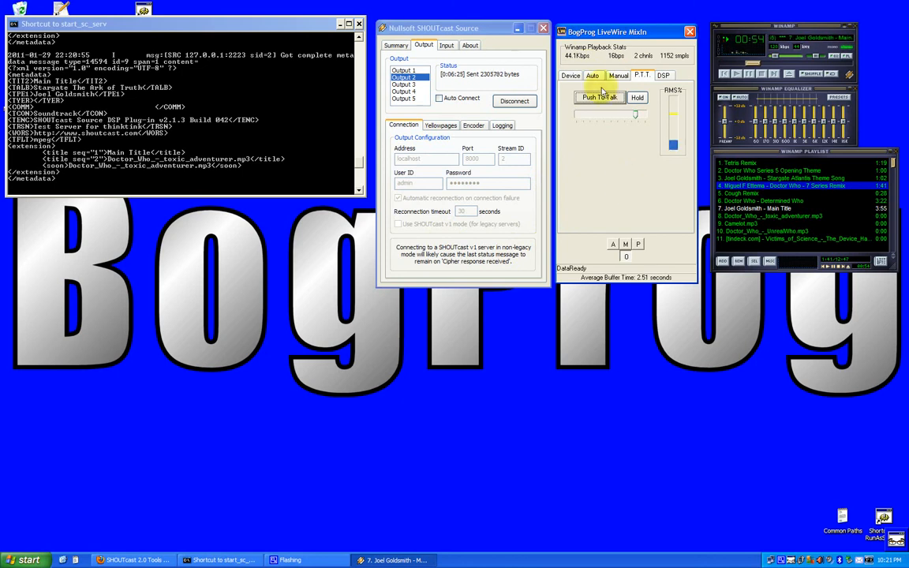
click(569, 75)
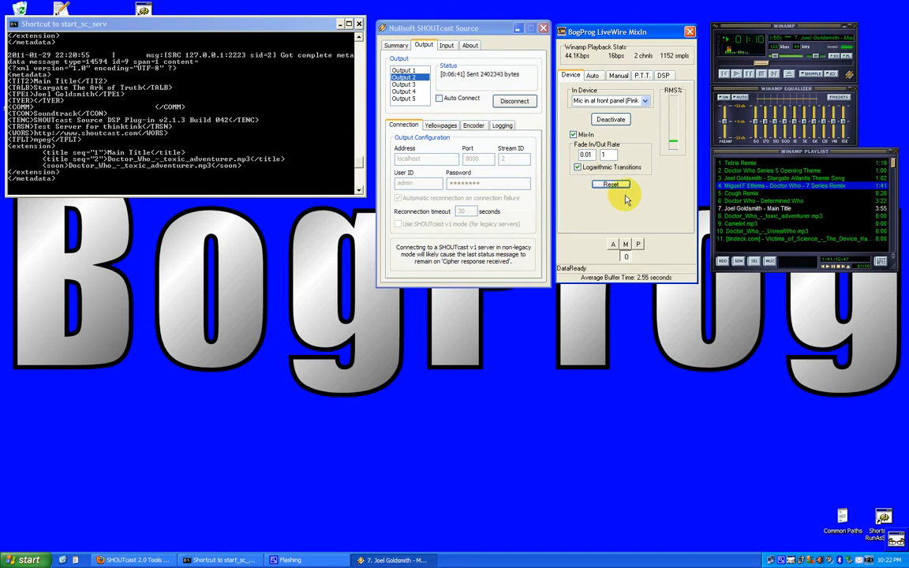
mouse_move(614, 202)
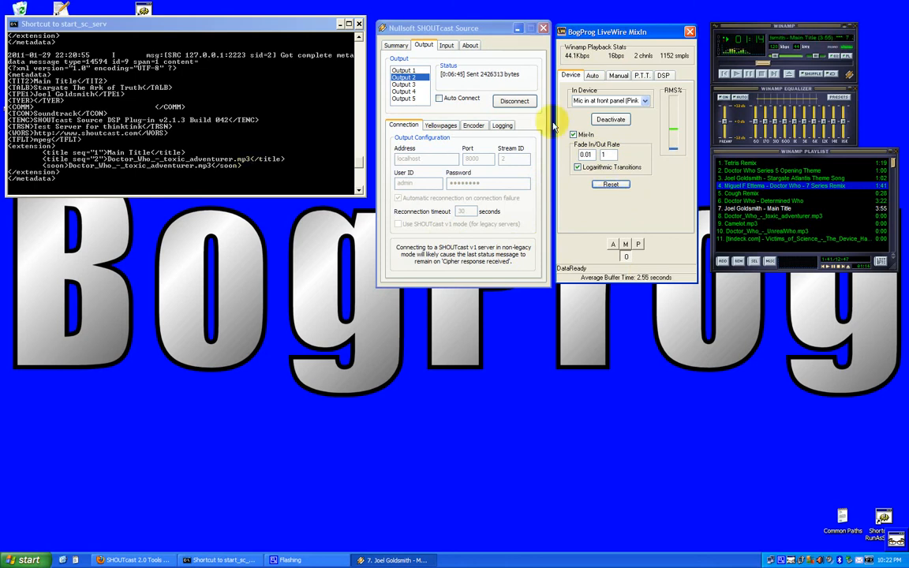
mouse_move(549, 211)
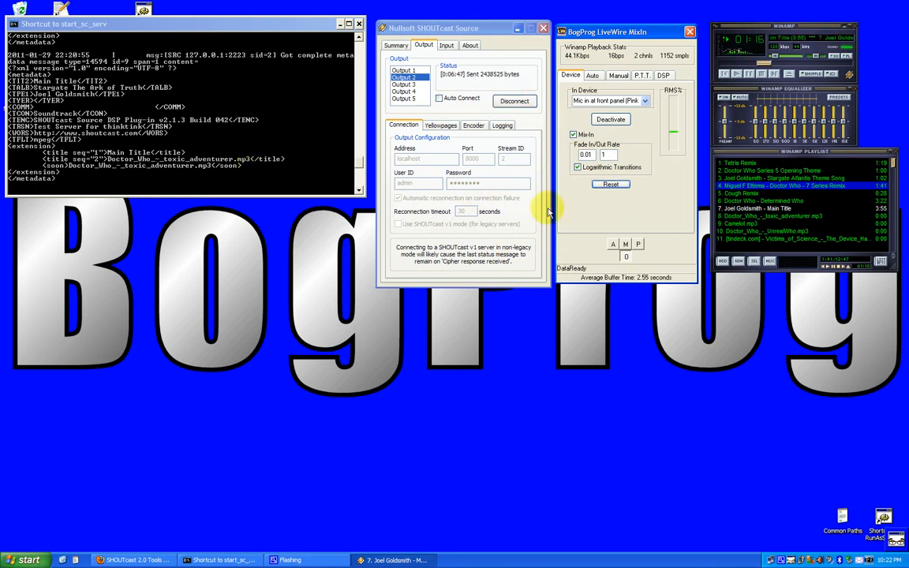
mouse_move(714, 378)
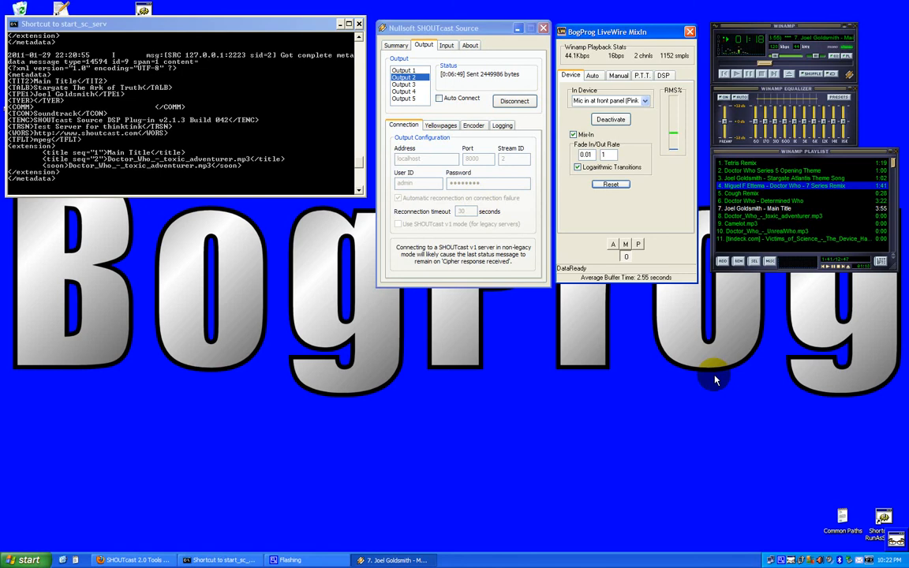
mouse_move(730, 402)
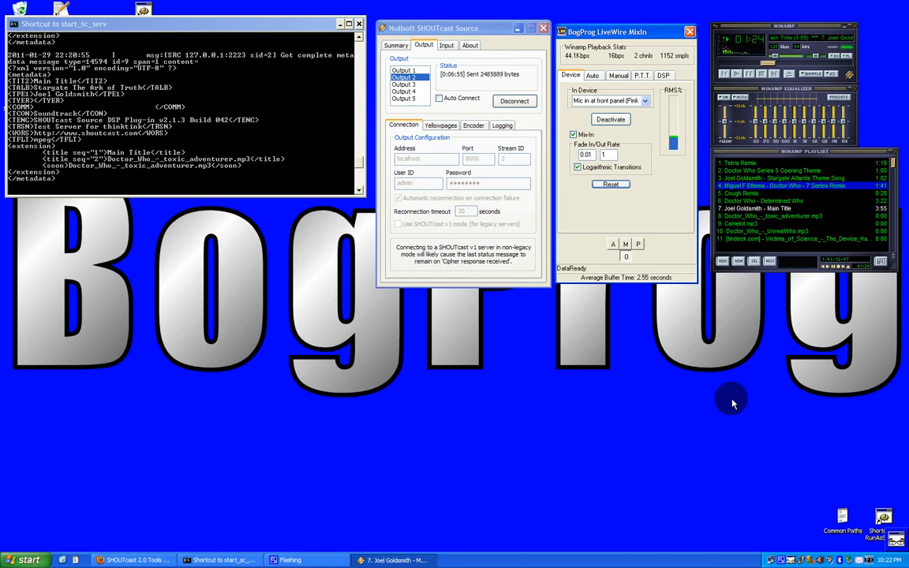
mouse_move(655, 217)
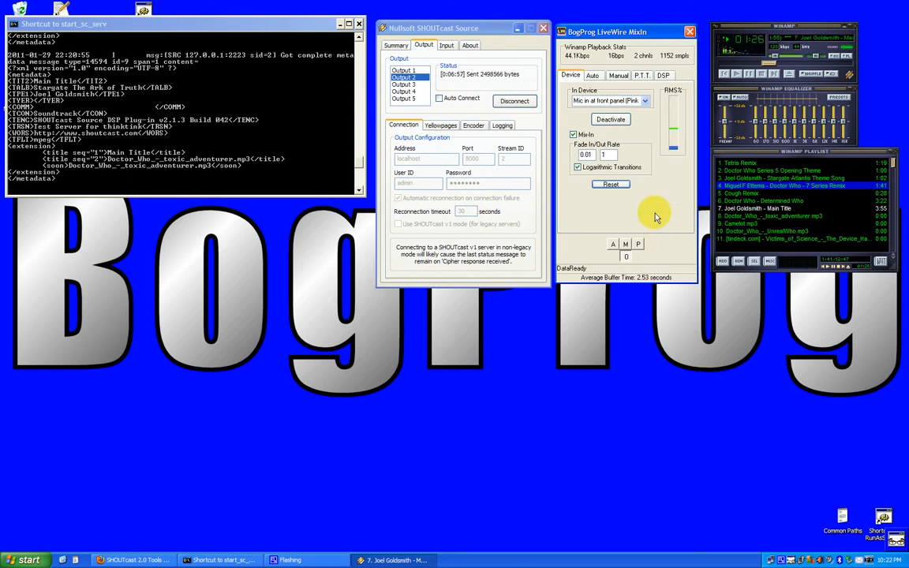